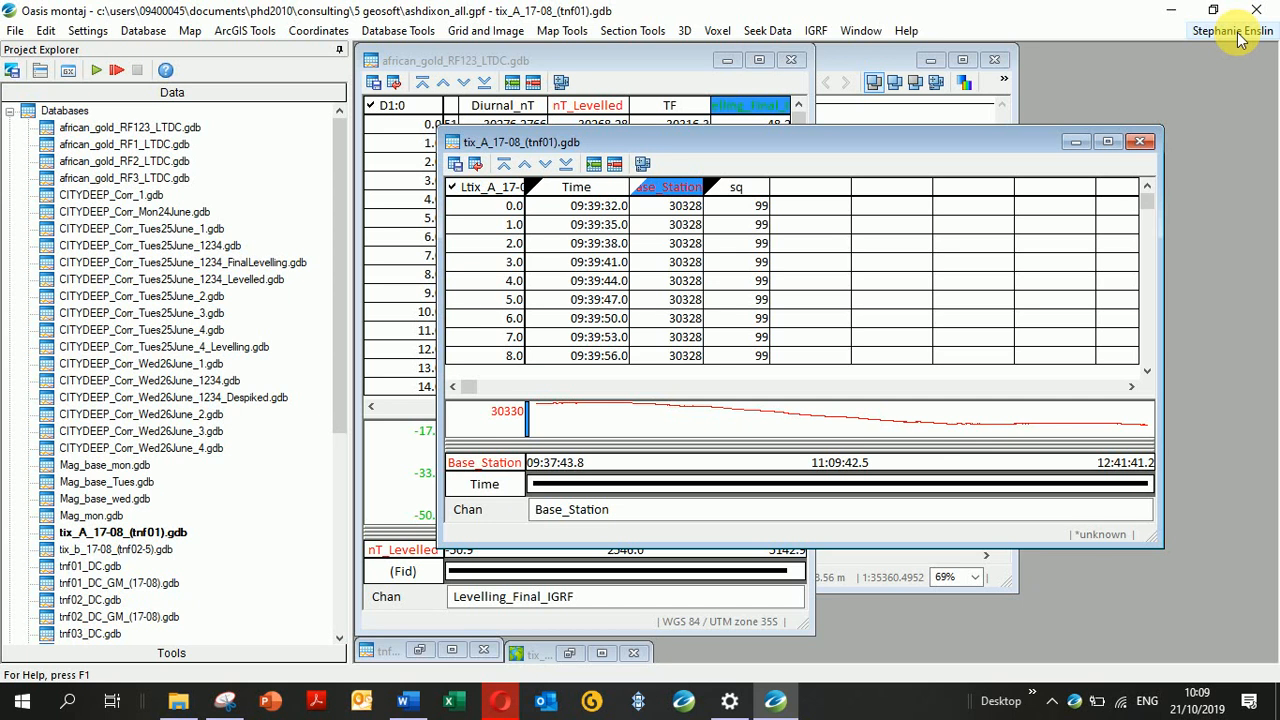
pyautogui.moveTo(12, 112)
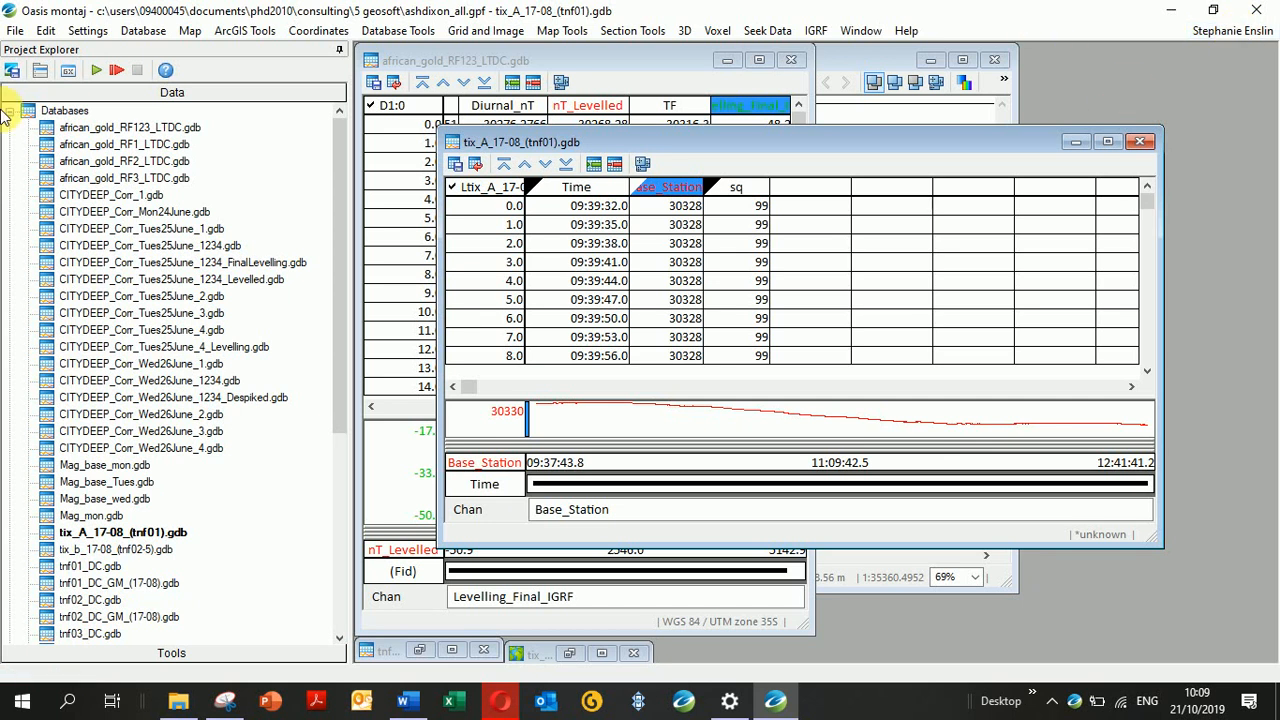
# Step: Start an ASCII import from the Database menu, choosing a new database rather than the current one
pyautogui.click(144, 30)
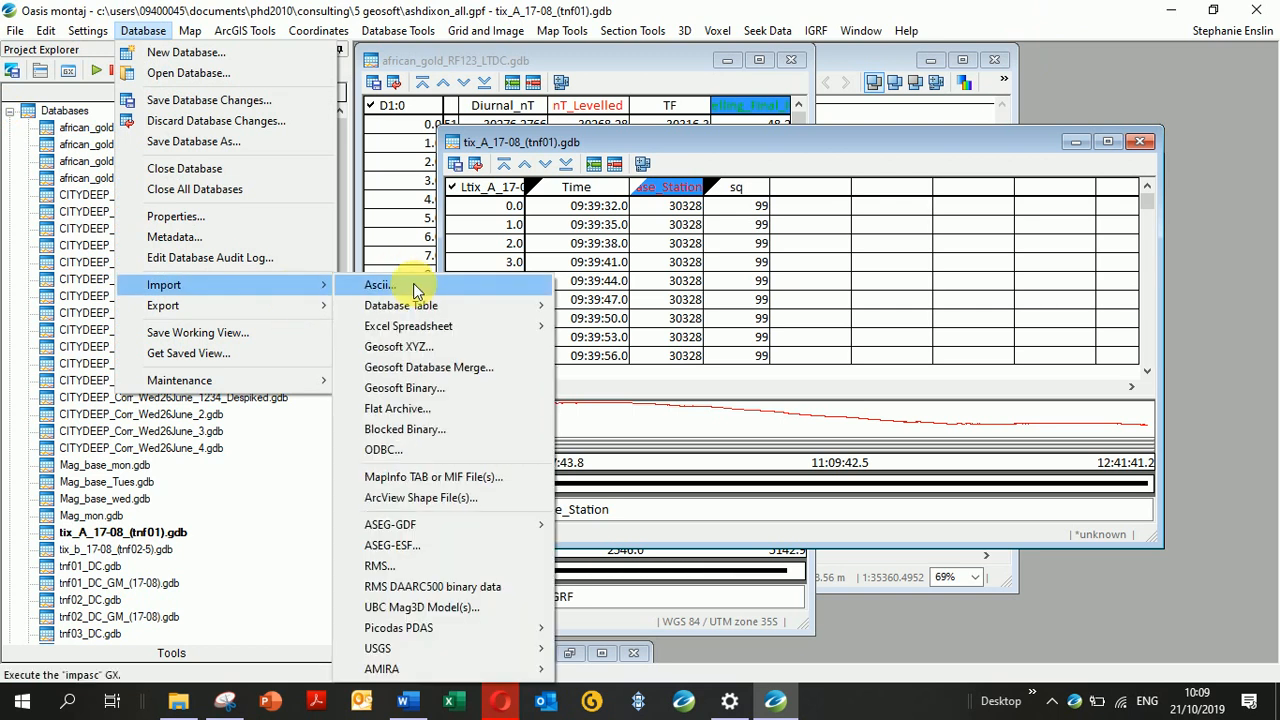
pyautogui.click(380, 284)
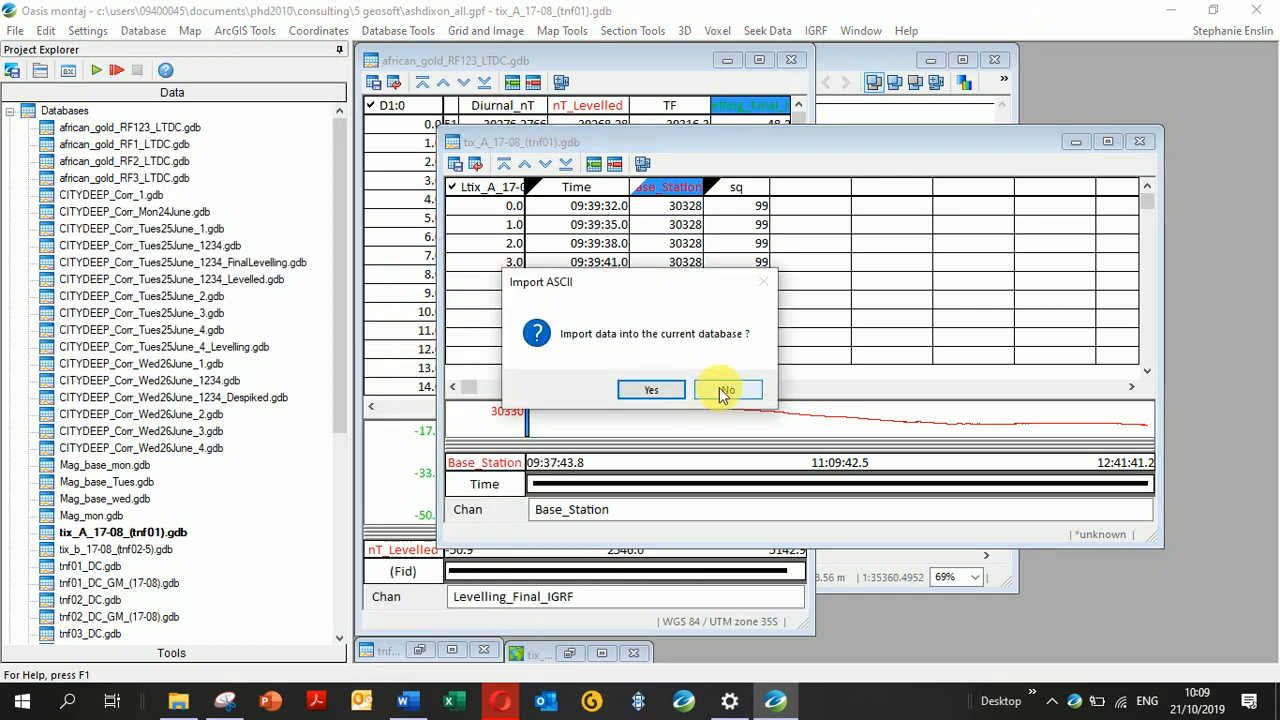
pyautogui.click(728, 388)
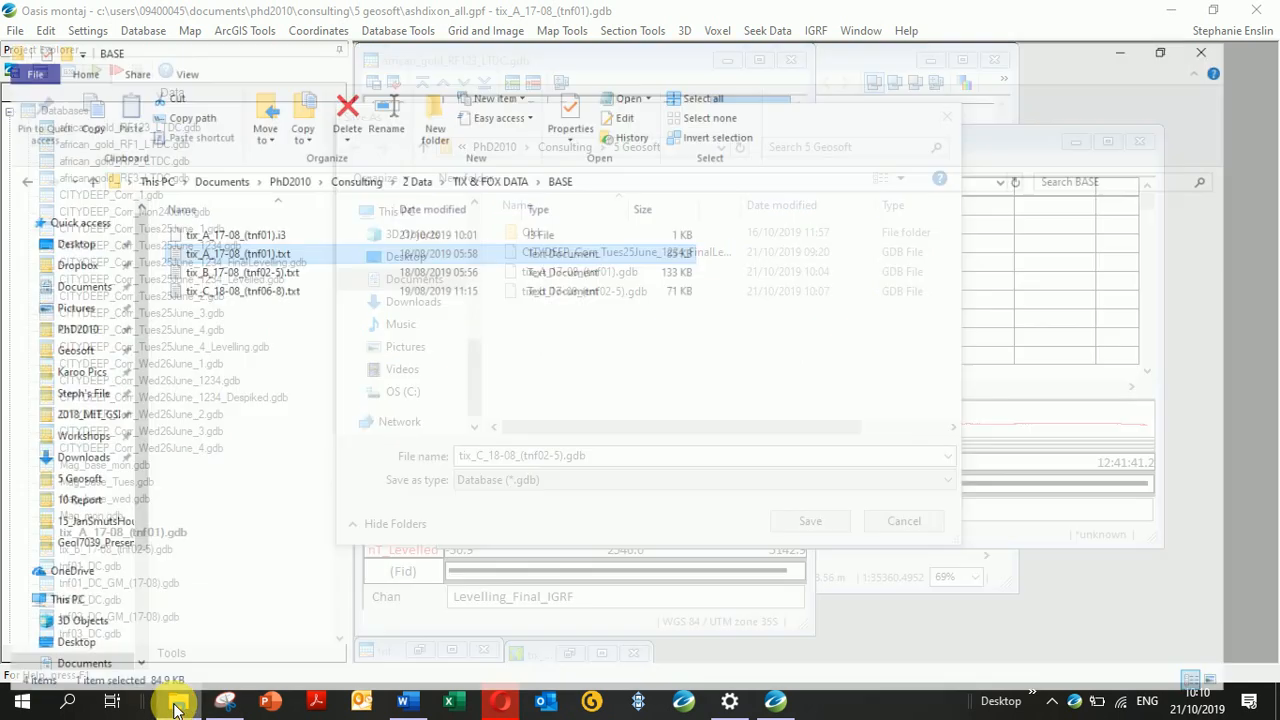
# Step: Save the new database as tix_C_18-08_(tnf06-8).gdb and confirm its creation
pyautogui.click(904, 520)
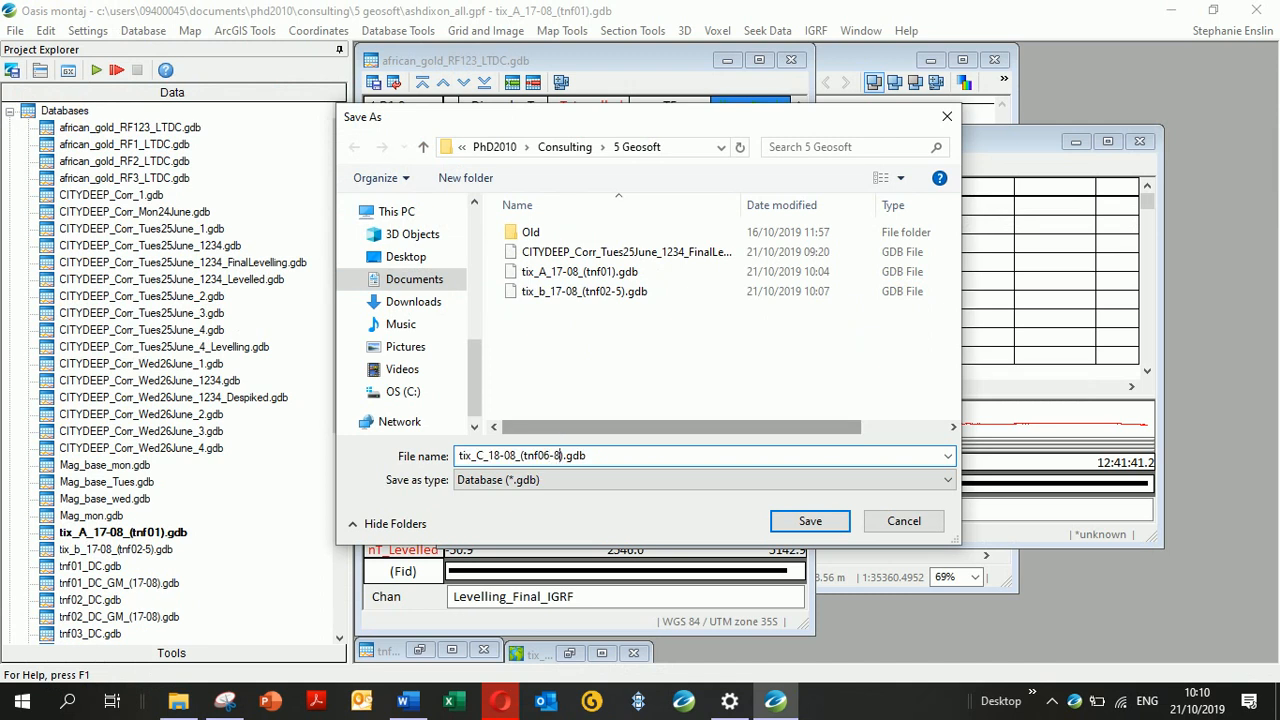
pyautogui.click(810, 520)
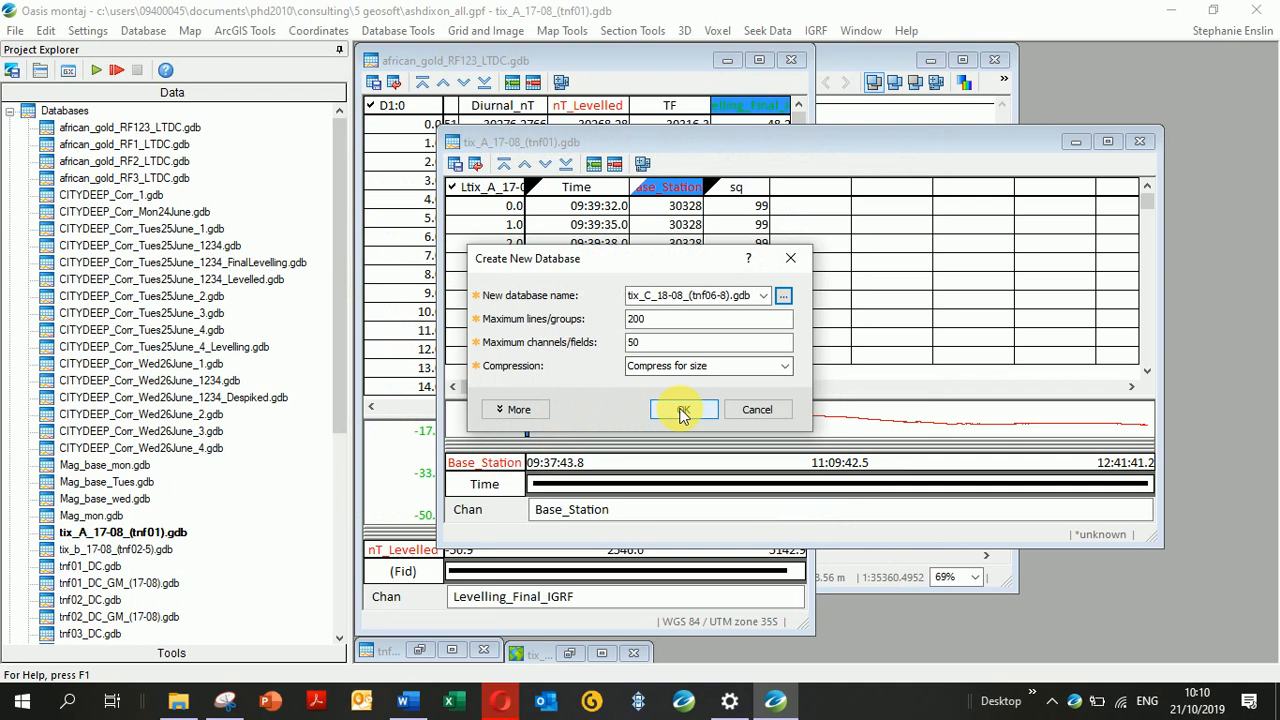
pyautogui.click(684, 408)
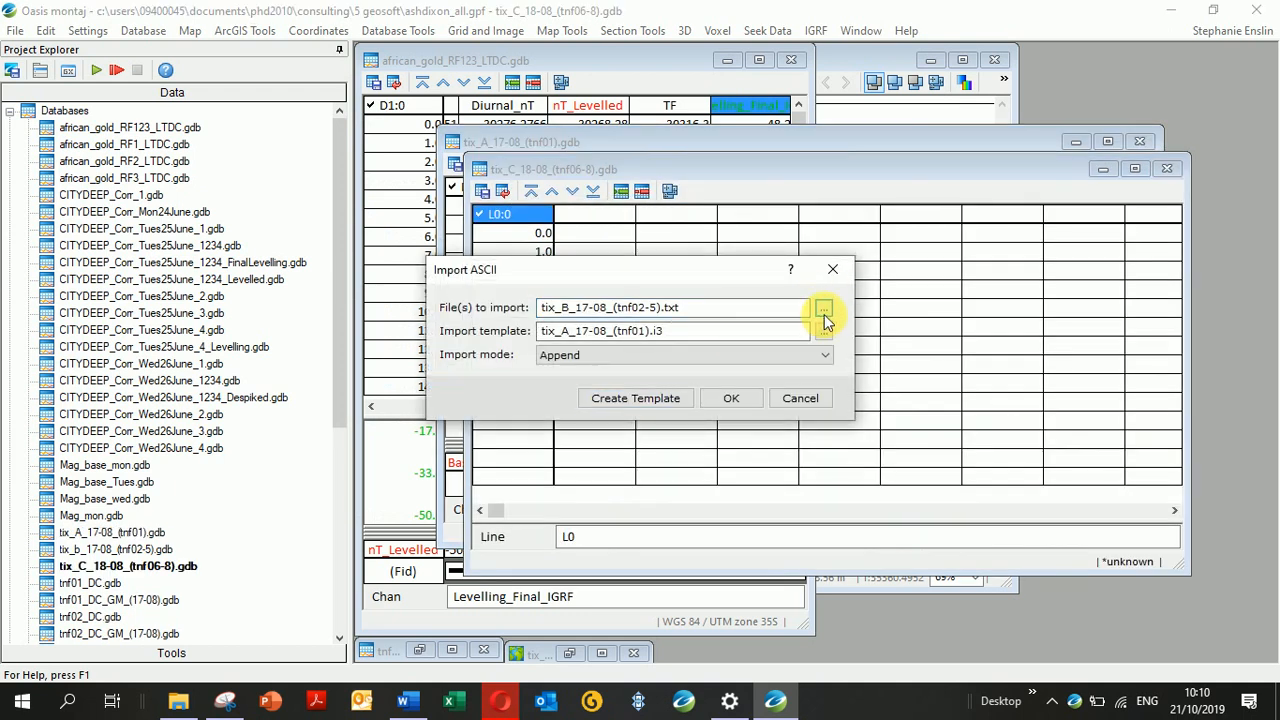
# Step: Pick tix_C_18-08_(tnf06-8).txt as the import file and begin a new import template
pyautogui.click(824, 308)
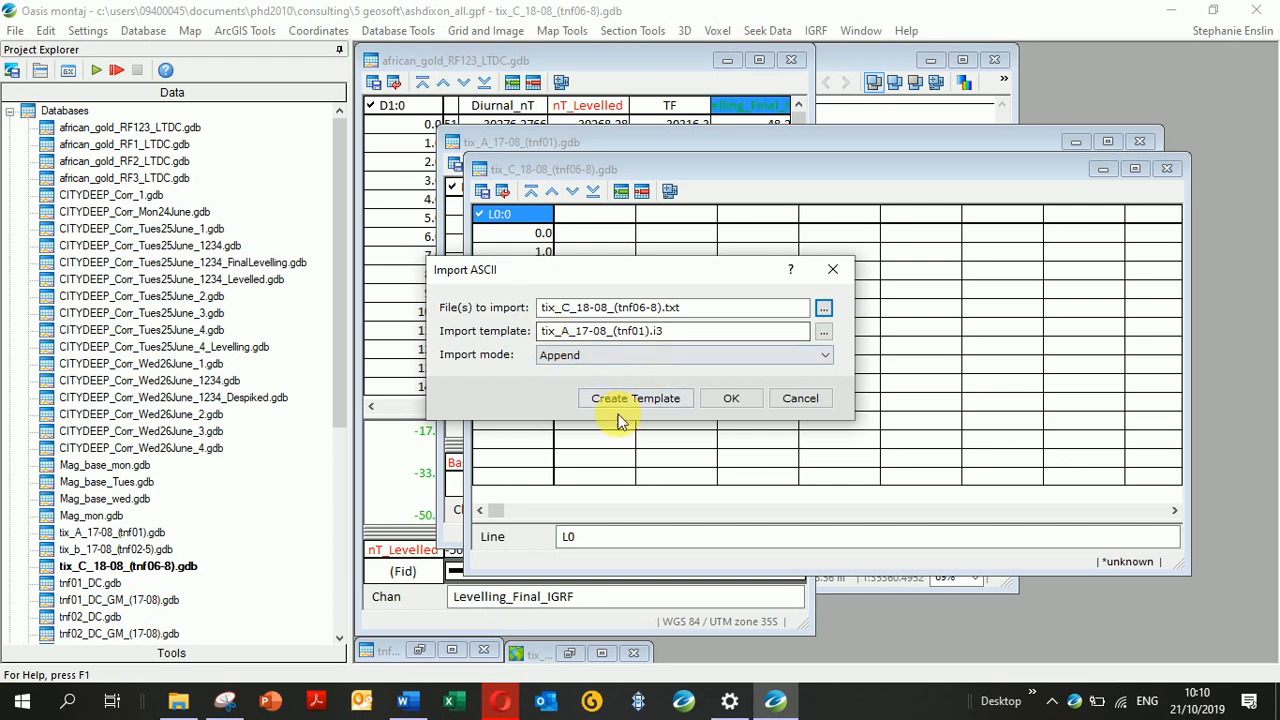
pyautogui.click(636, 398)
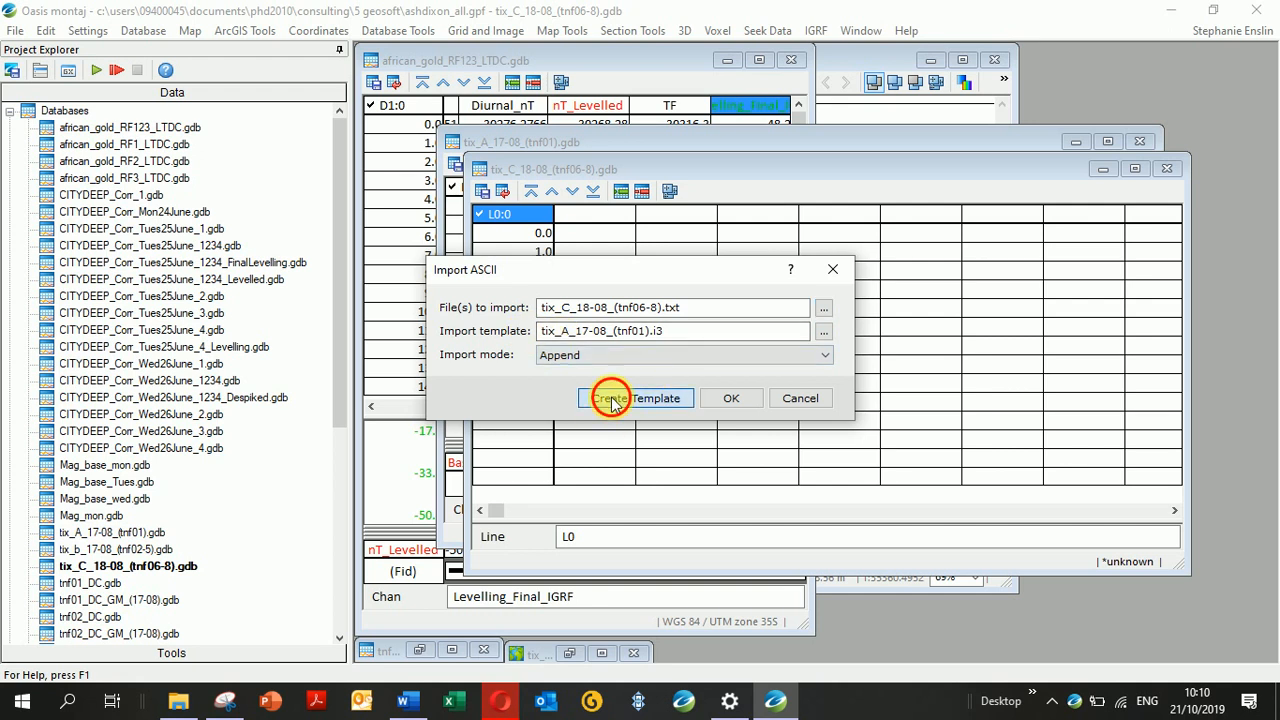
# Step: Set the template to start importing at row 7 with whitespace-delimited columns
pyautogui.click(636, 398)
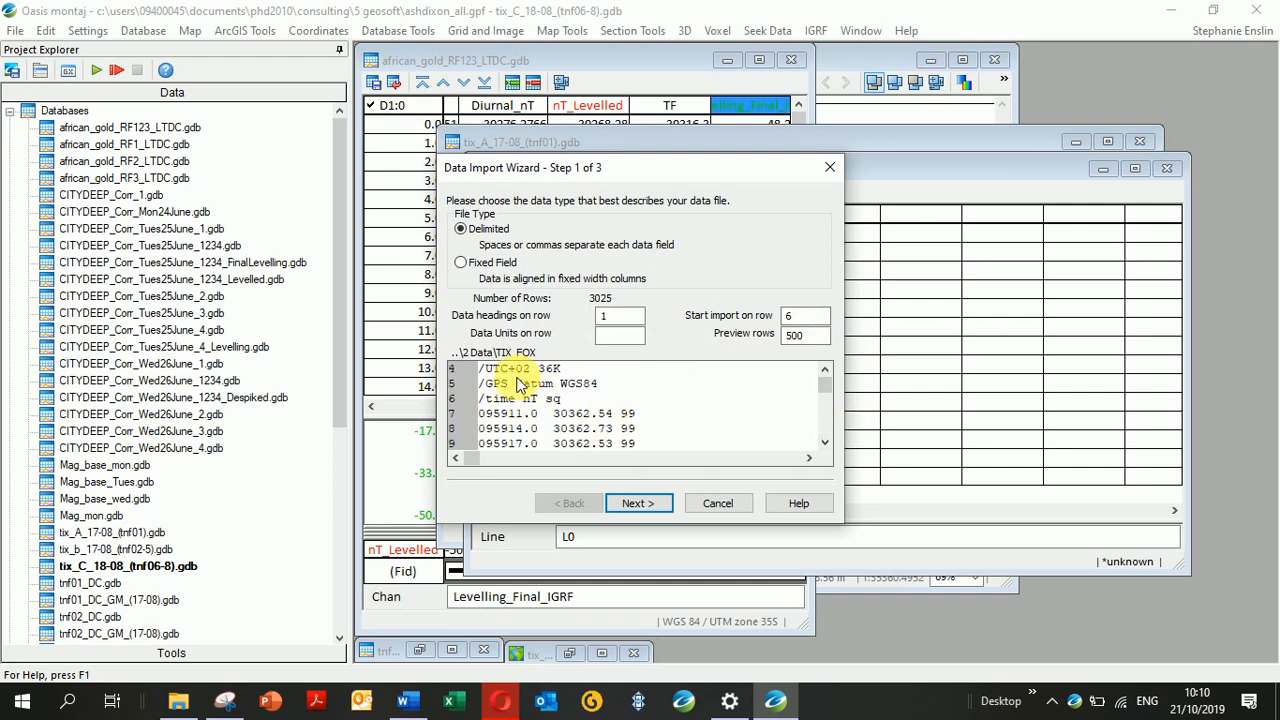
pyautogui.moveTo(688, 358)
pyautogui.write('7')
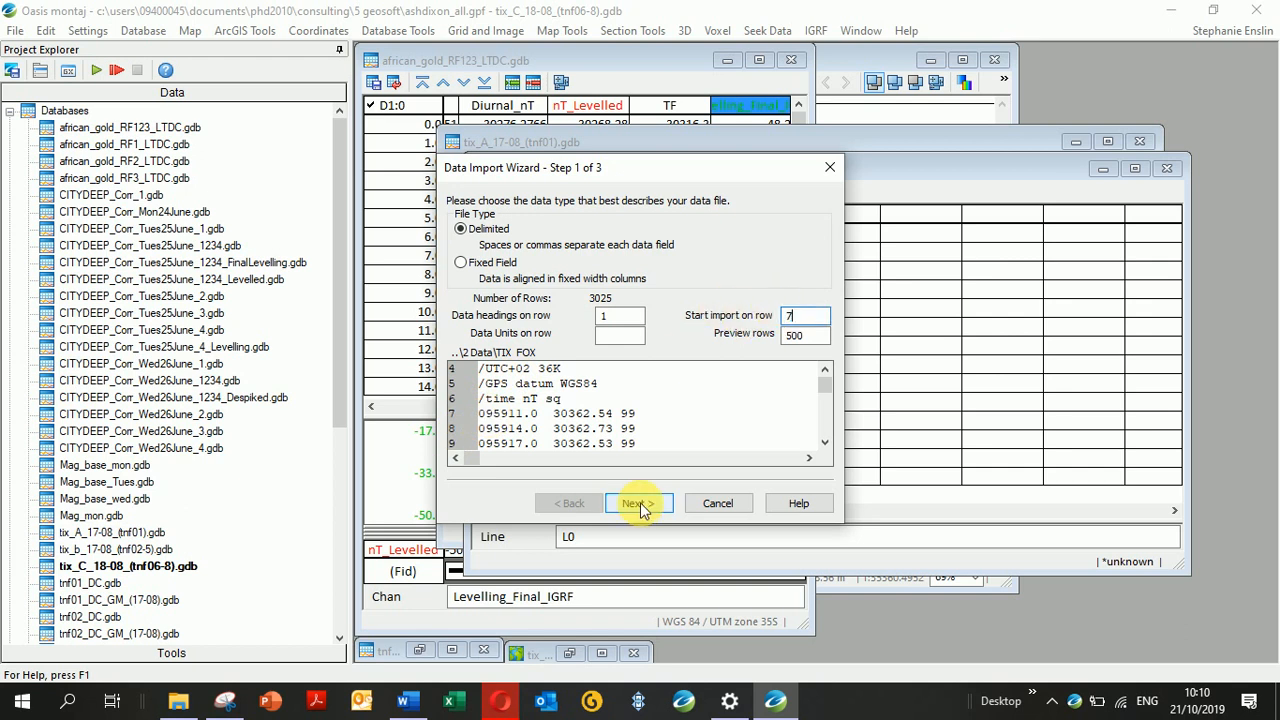
pyautogui.click(636, 504)
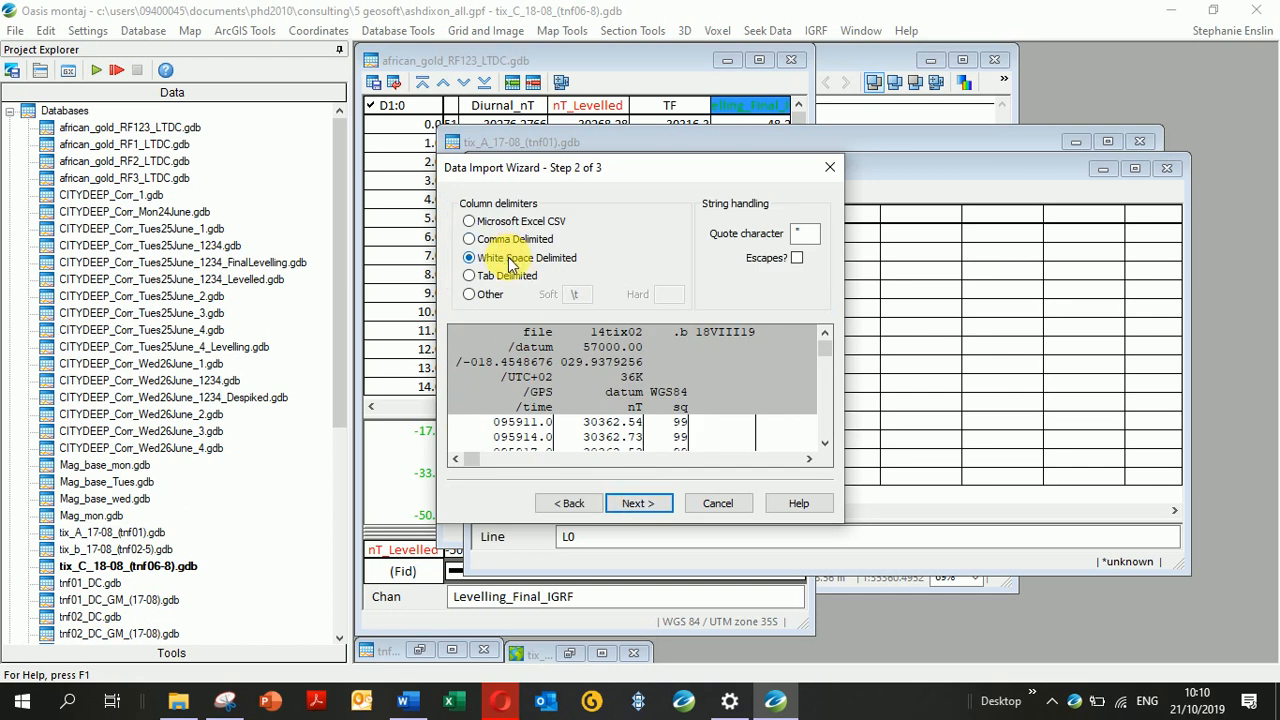
pyautogui.click(638, 504)
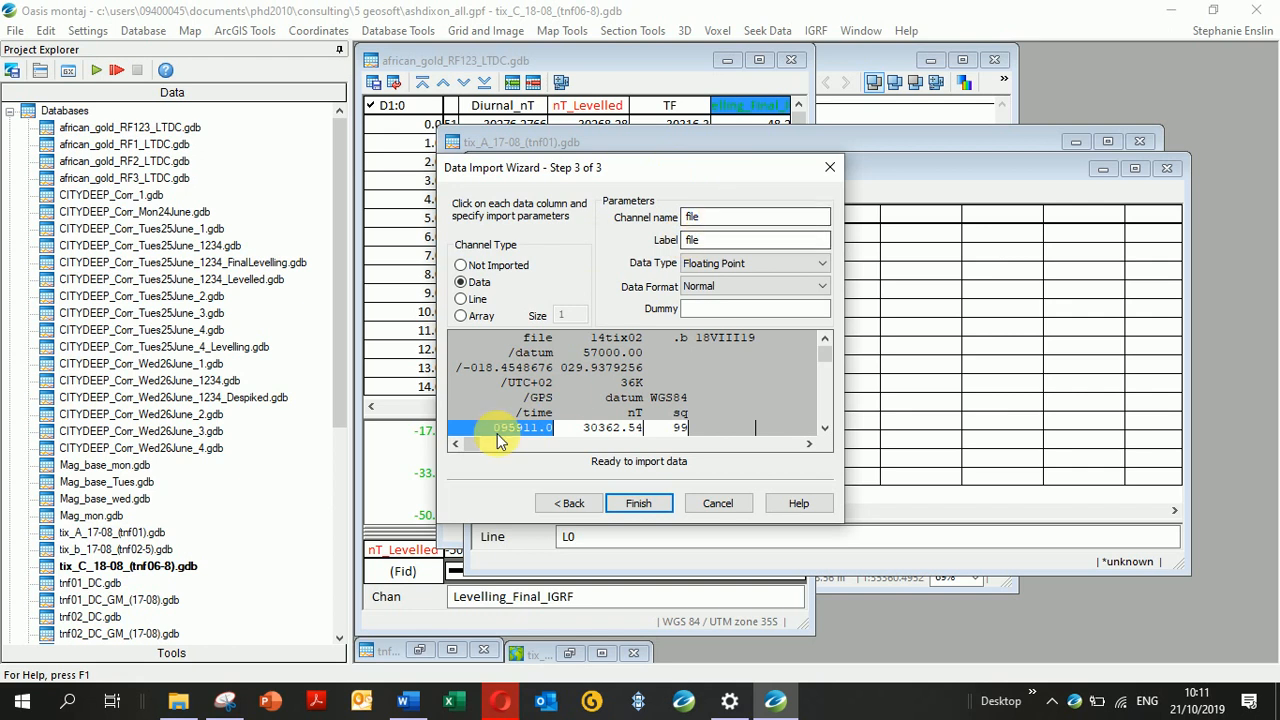
# Step: Read the time column as HHMMSSSS and name the magnetic reading channel Base_Station
pyautogui.click(752, 216)
pyautogui.write('Tim')
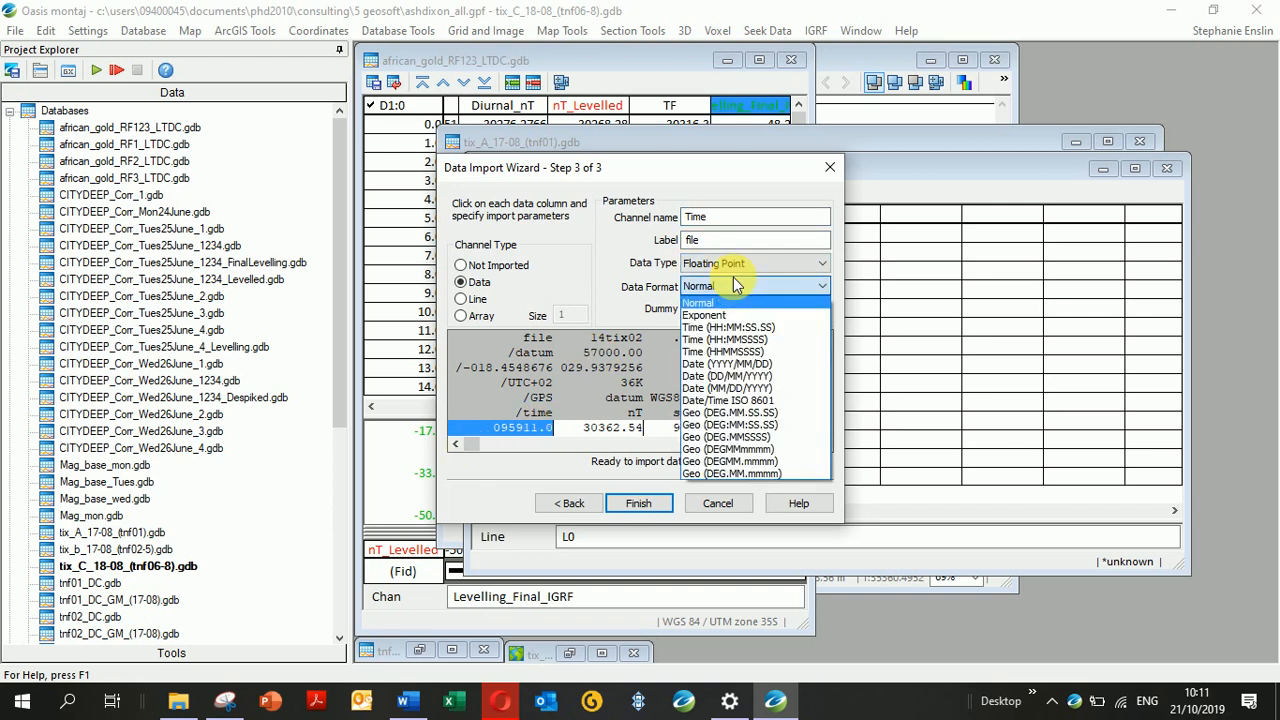
pyautogui.moveTo(726, 352)
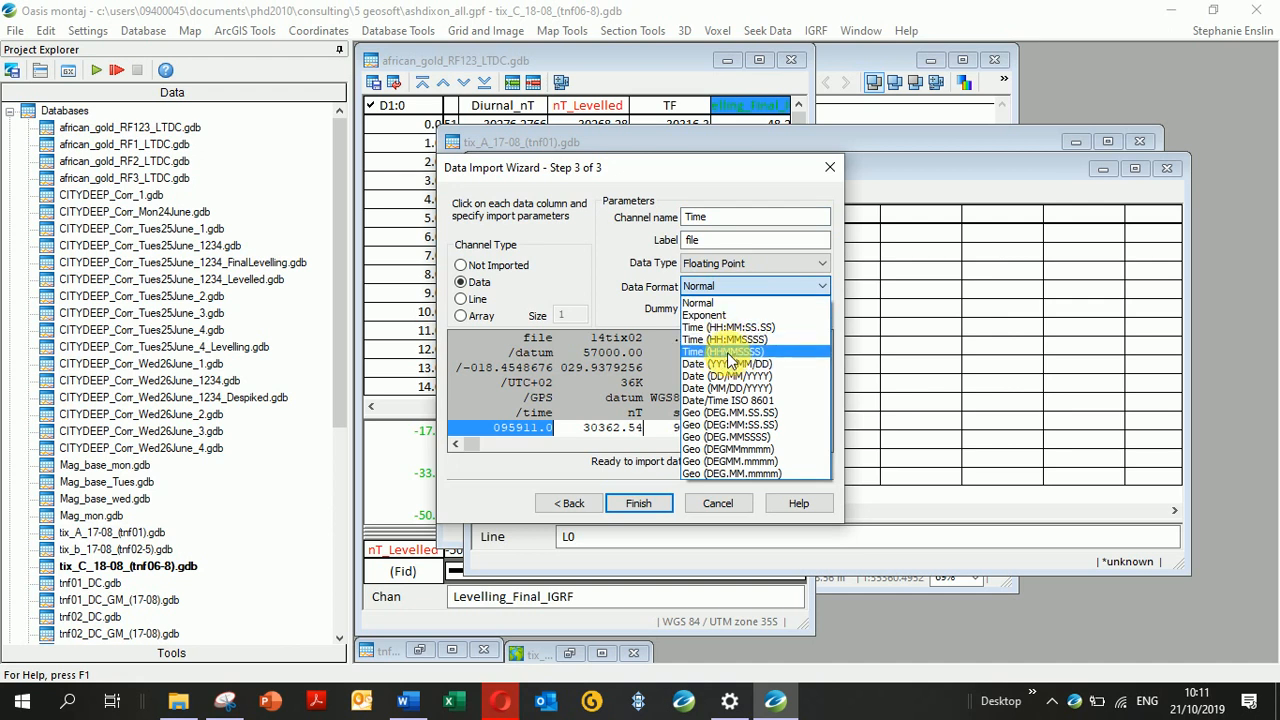
pyautogui.click(728, 352)
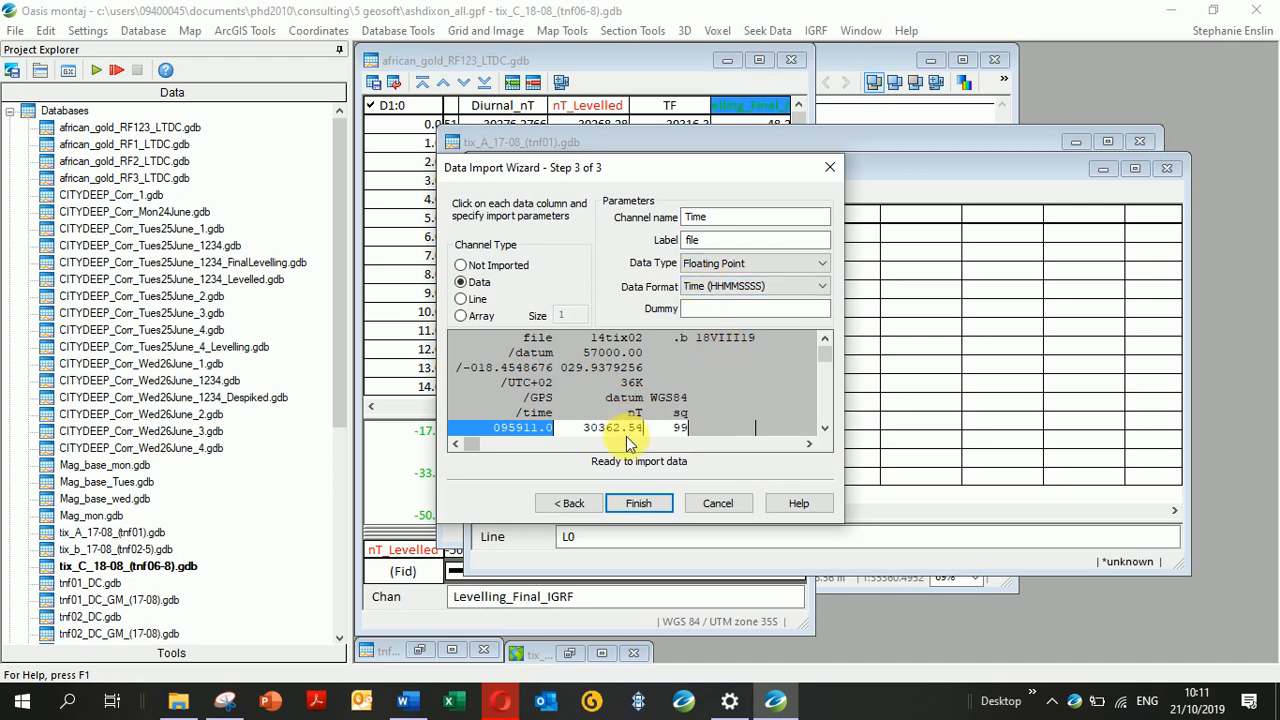
pyautogui.click(610, 428)
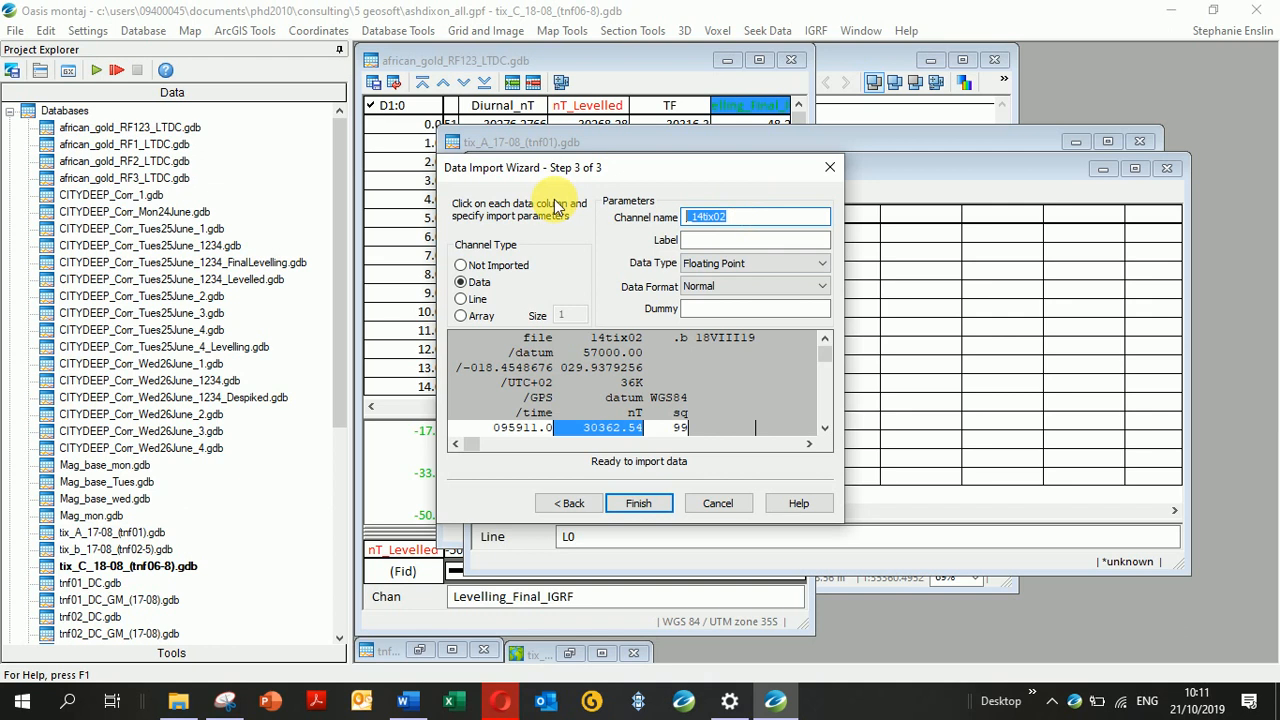
pyautogui.write('Base_Station')
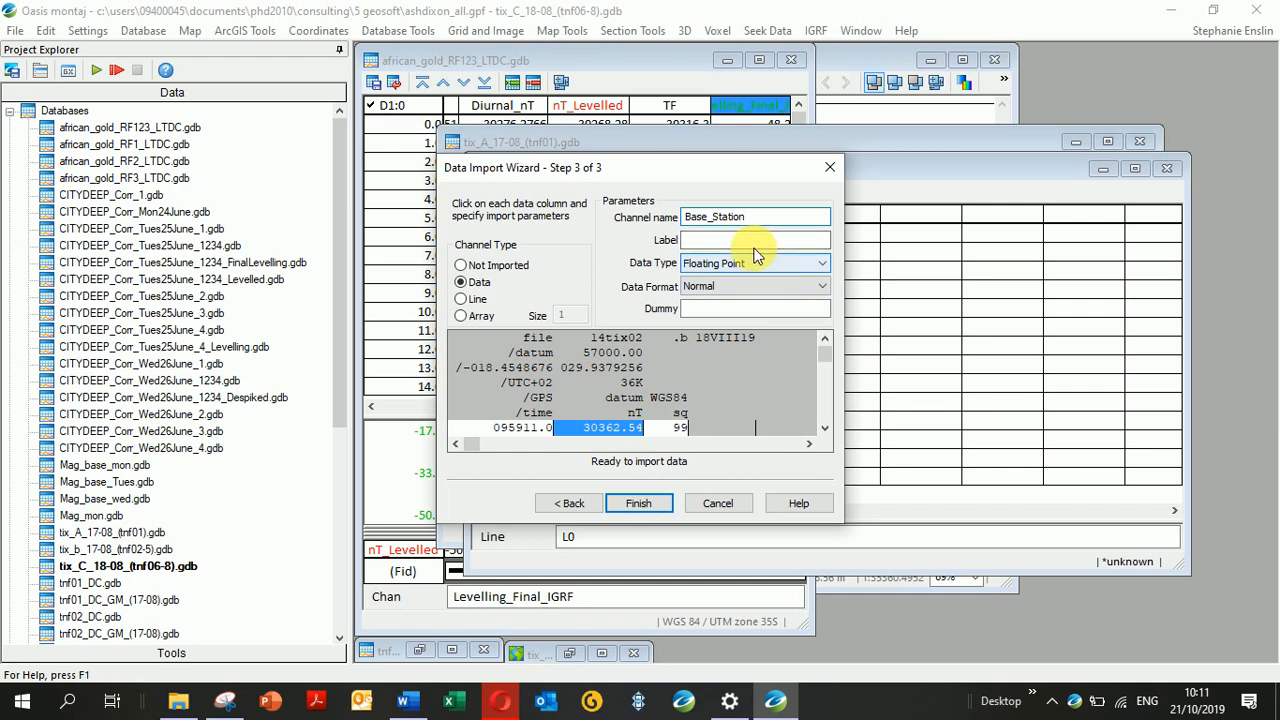
pyautogui.click(750, 216)
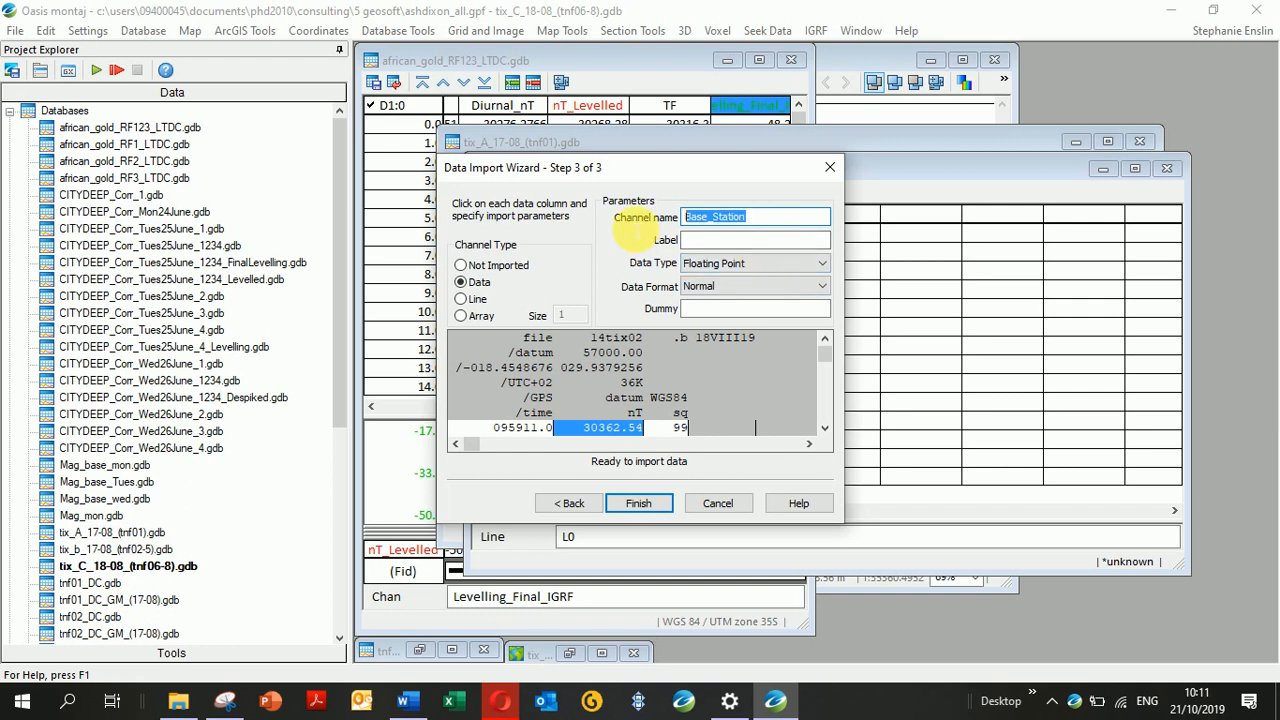
pyautogui.click(756, 240)
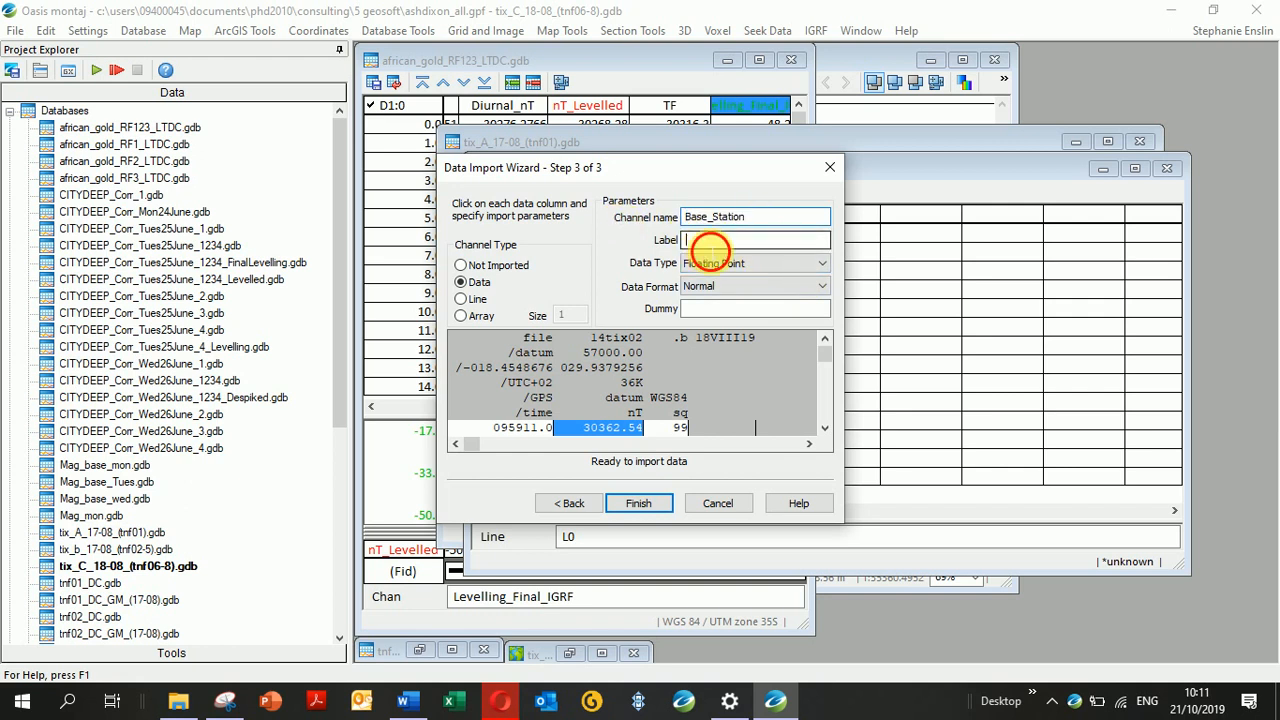
pyautogui.write('Base_Station')
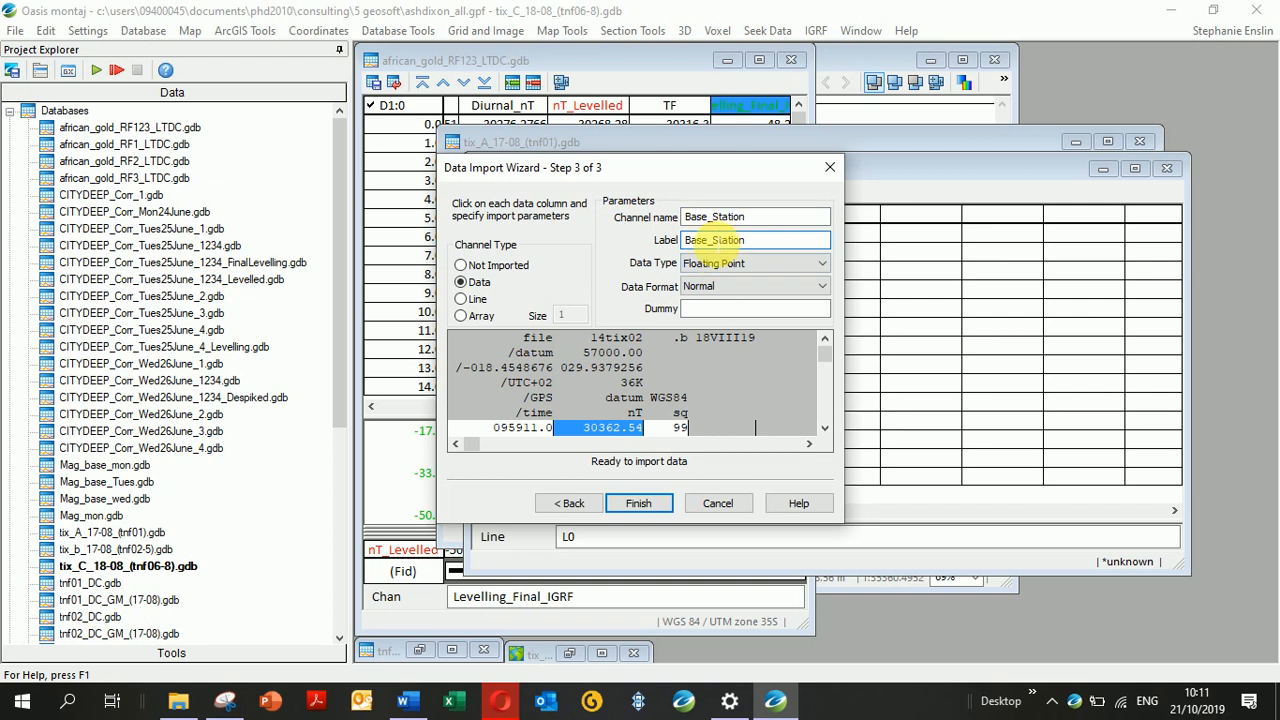
# Step: Name the last column SQ and finish the template wizard
pyautogui.click(670, 428)
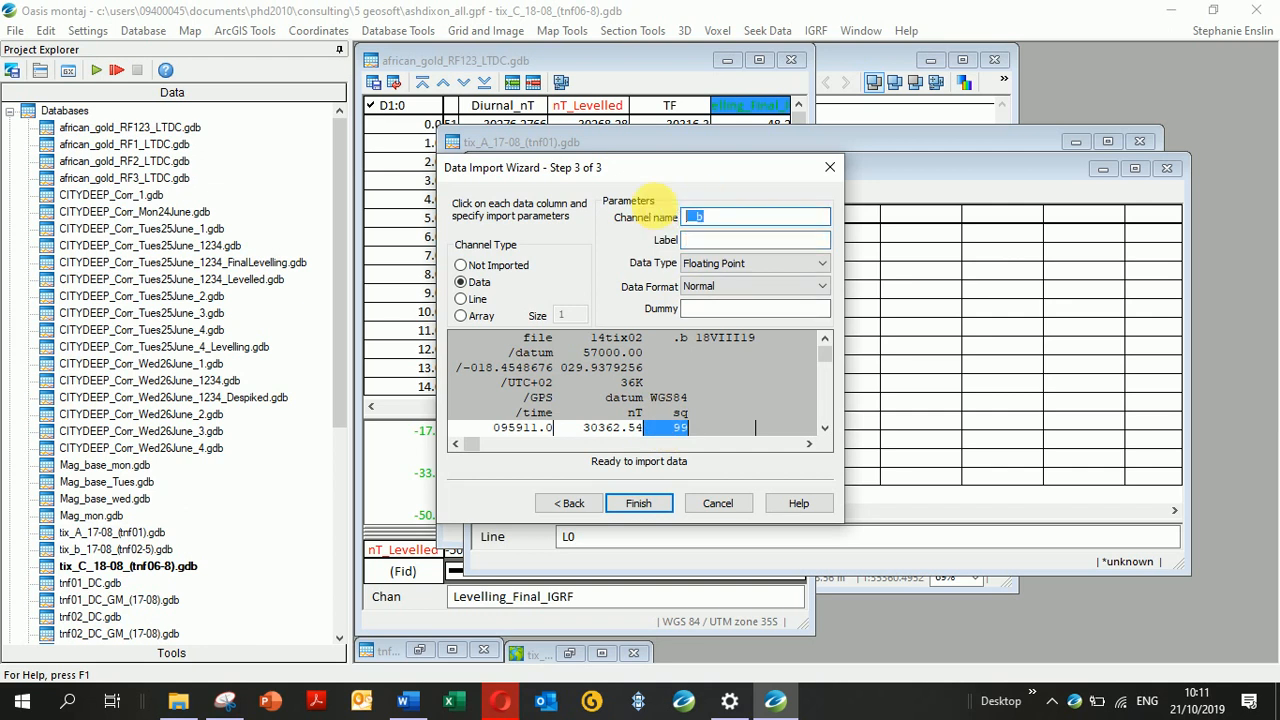
pyautogui.write('SQ')
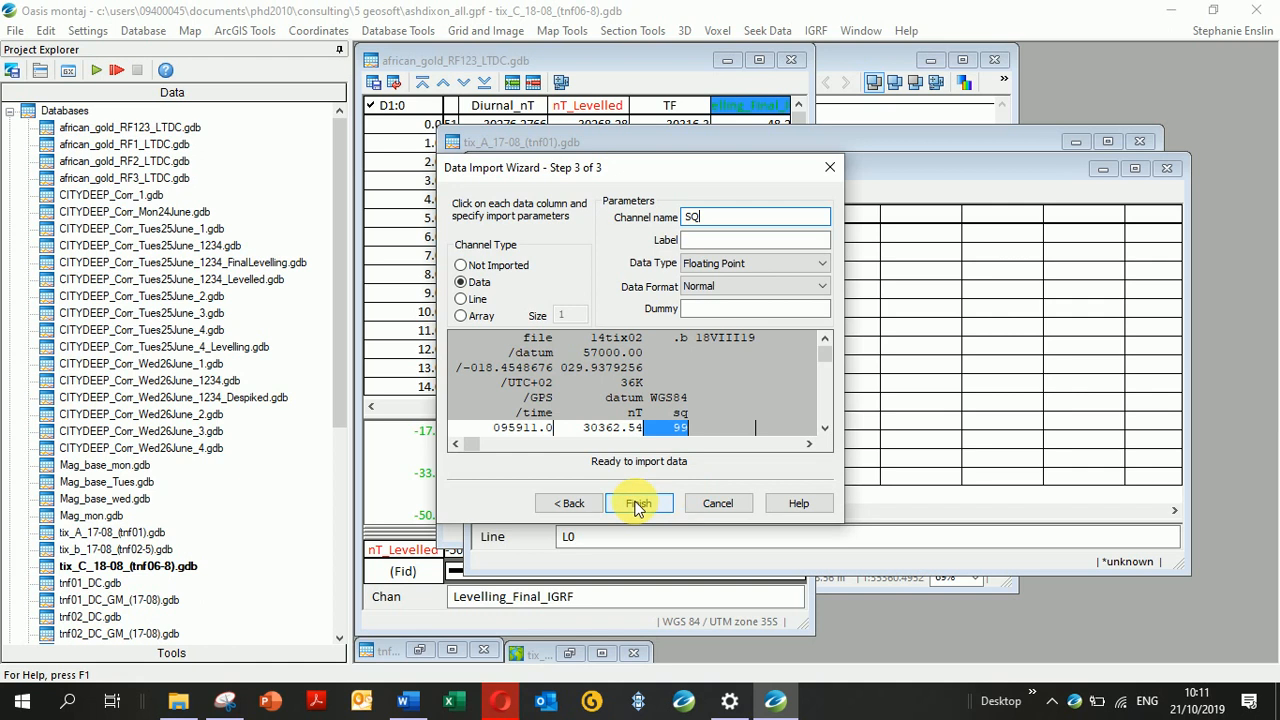
pyautogui.click(638, 504)
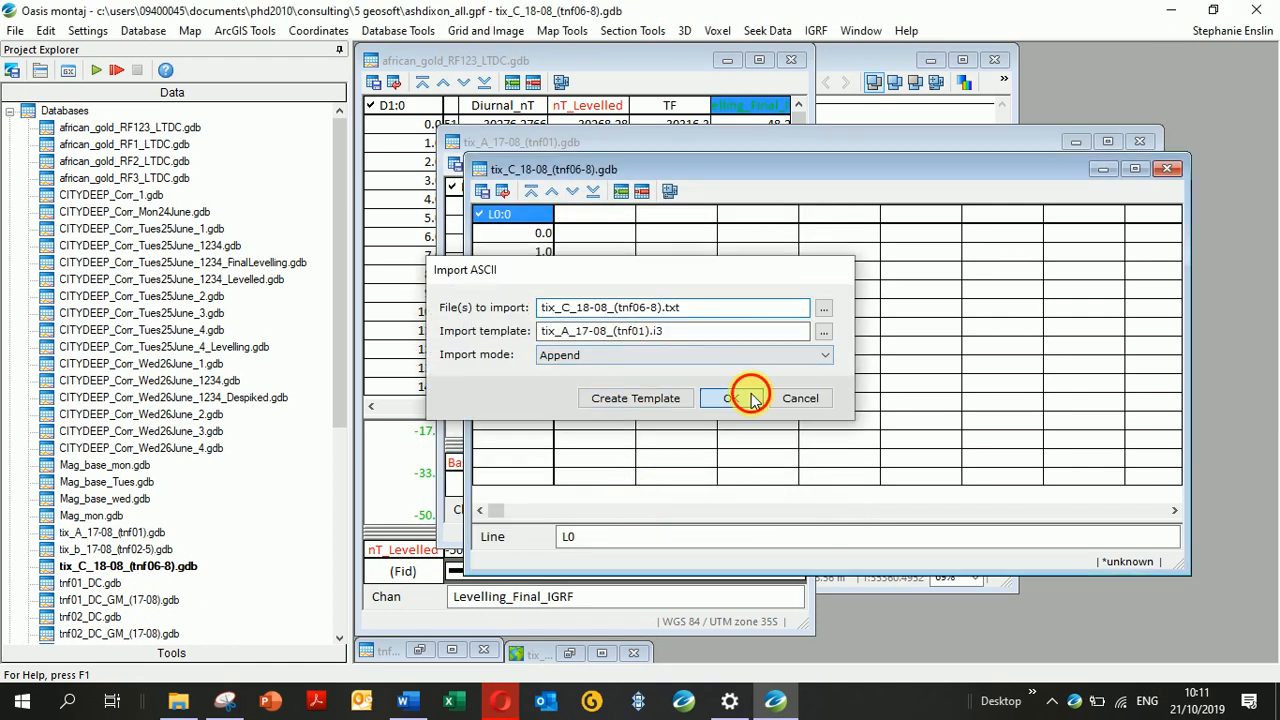
# Step: Run the import, then give the Base_Station channel units nT and 0 decimals
pyautogui.click(734, 398)
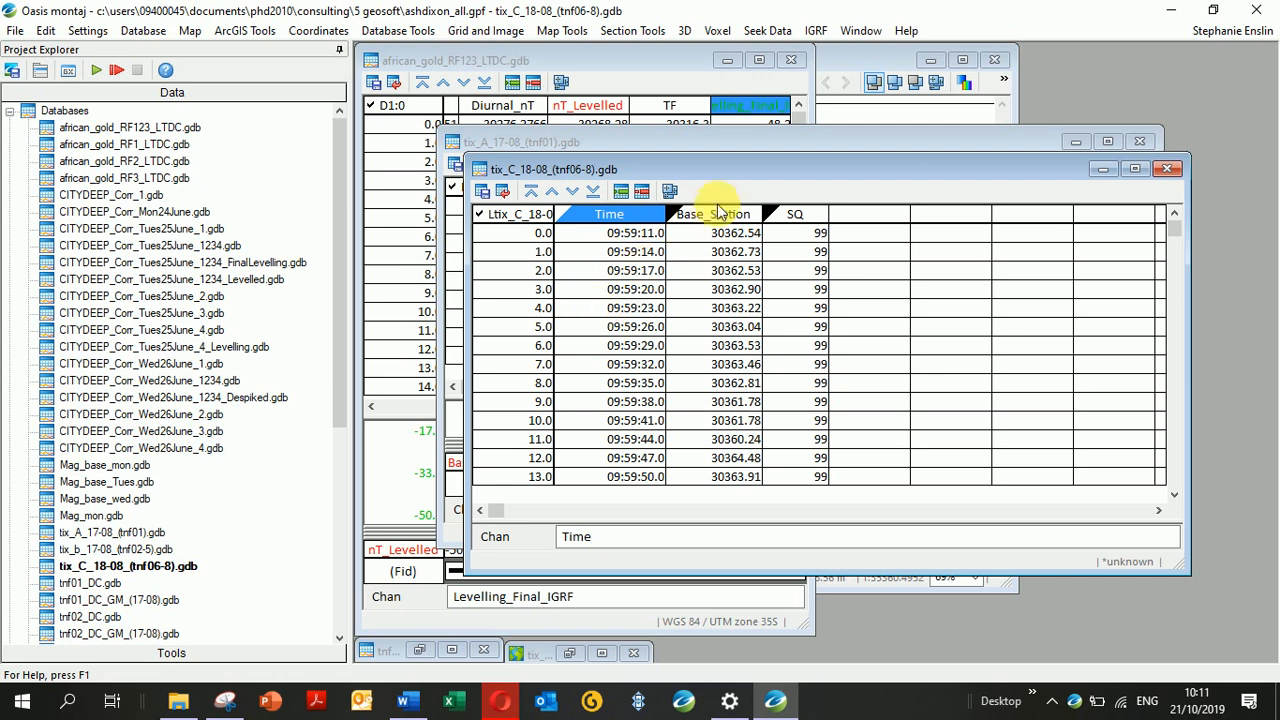
pyautogui.rightClick(712, 212)
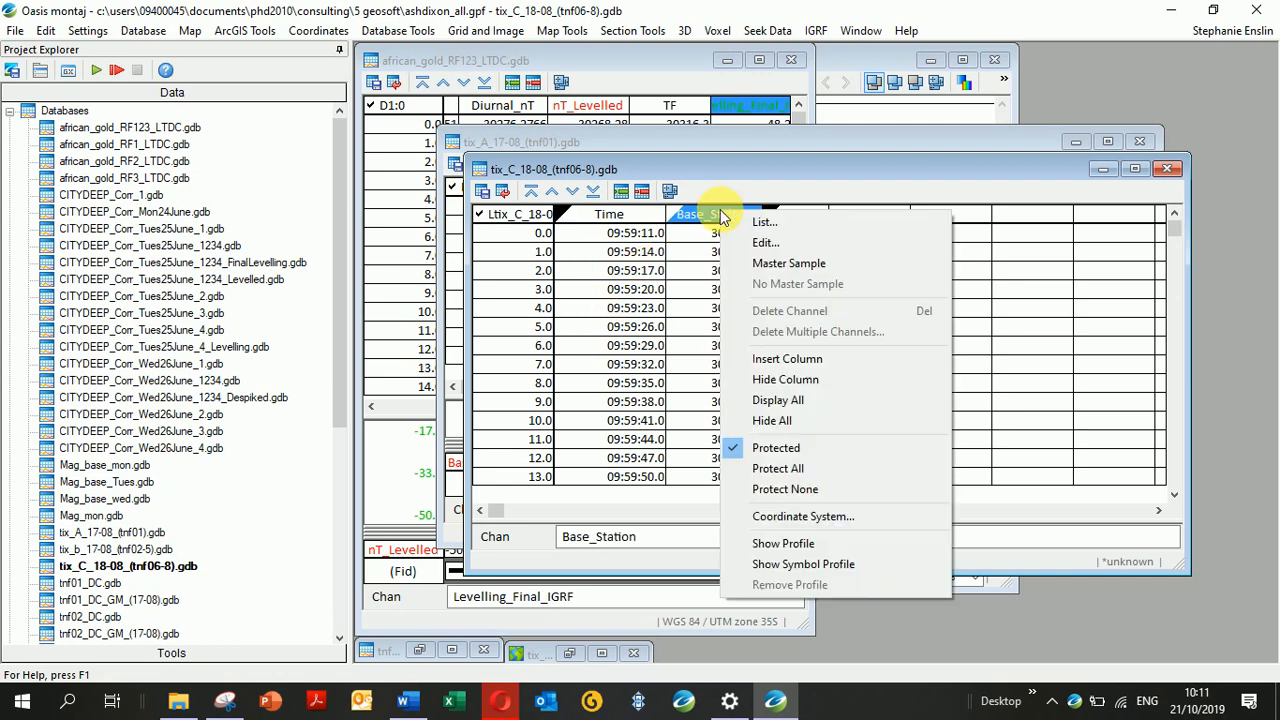
pyautogui.click(764, 244)
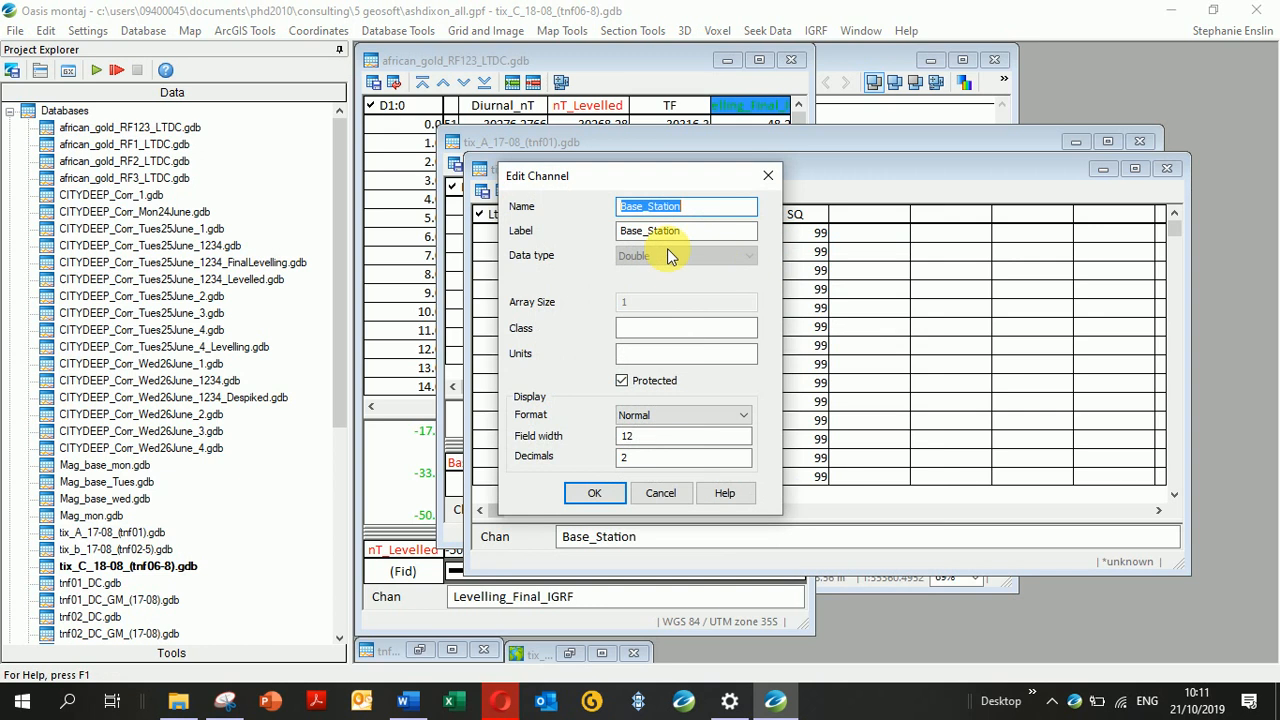
pyautogui.write('n')
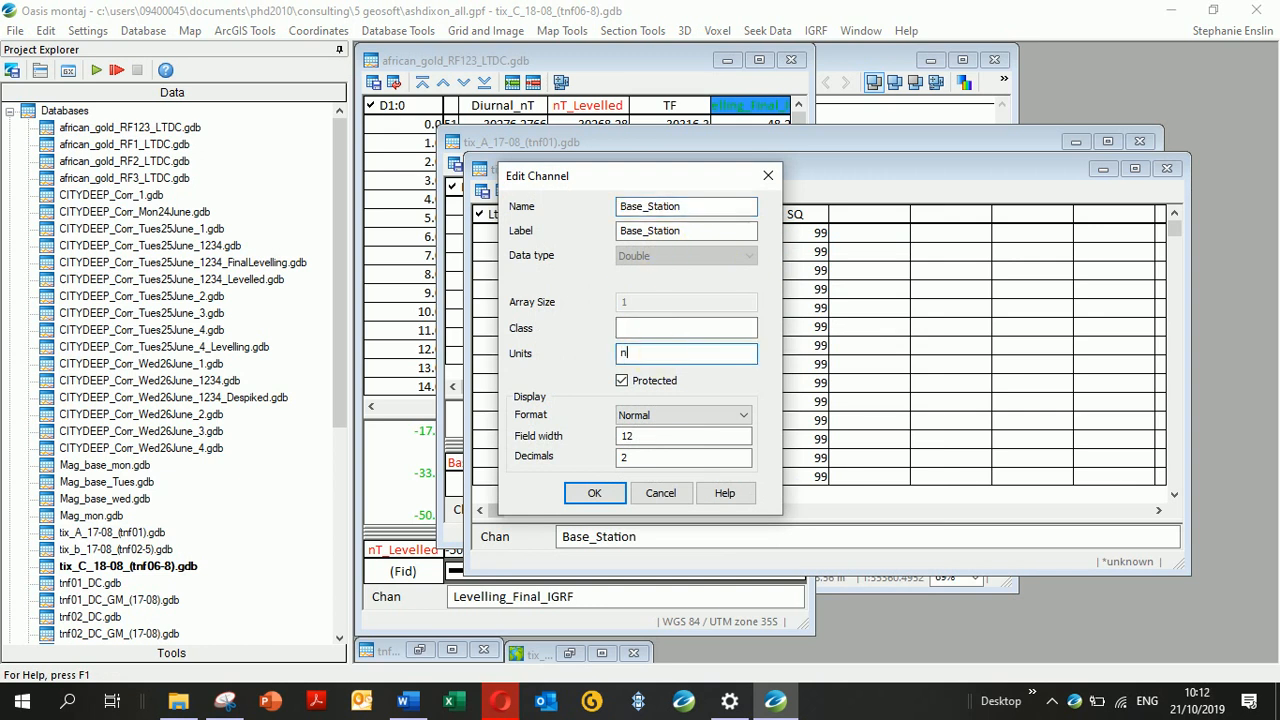
pyautogui.write('T')
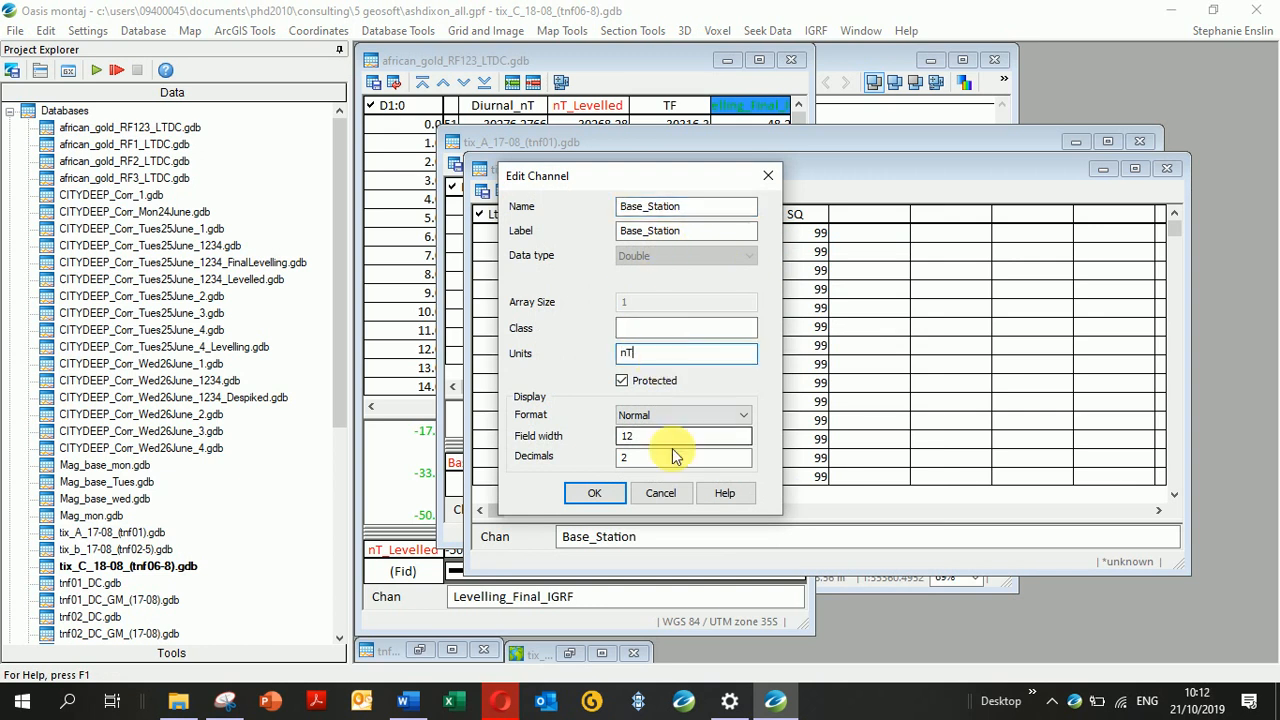
pyautogui.click(684, 456)
pyautogui.write('0')
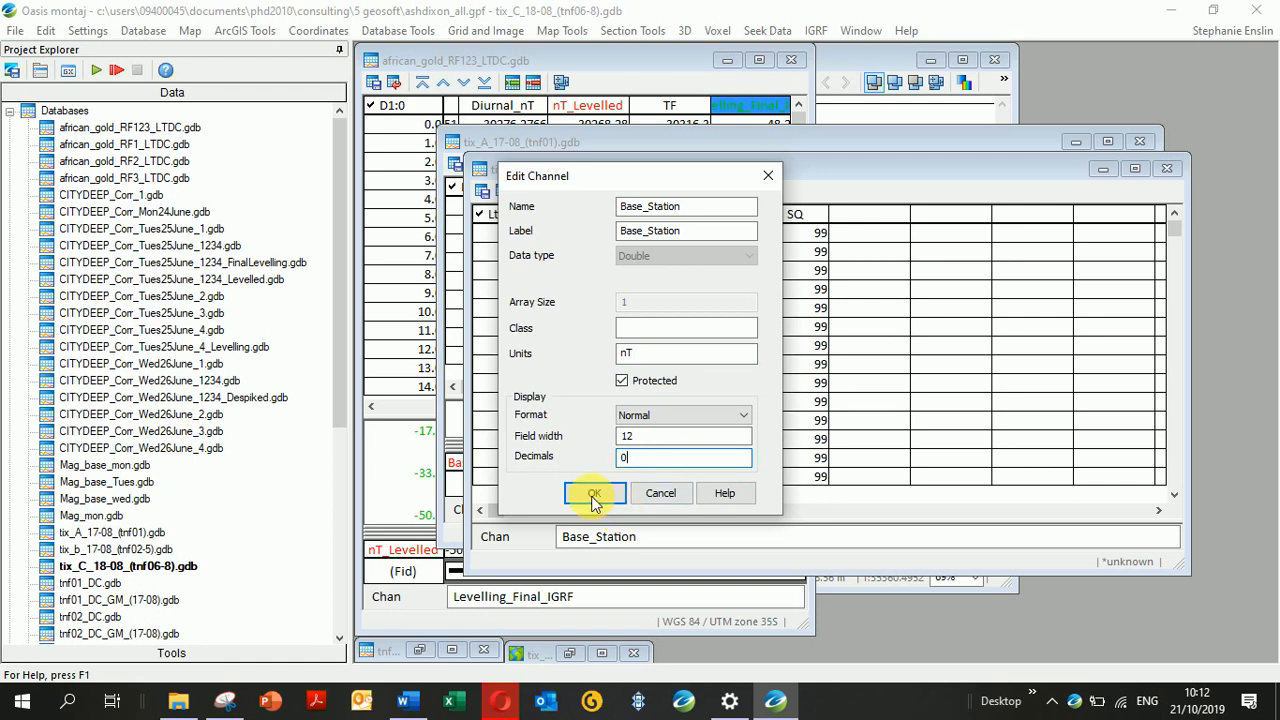
pyautogui.click(596, 492)
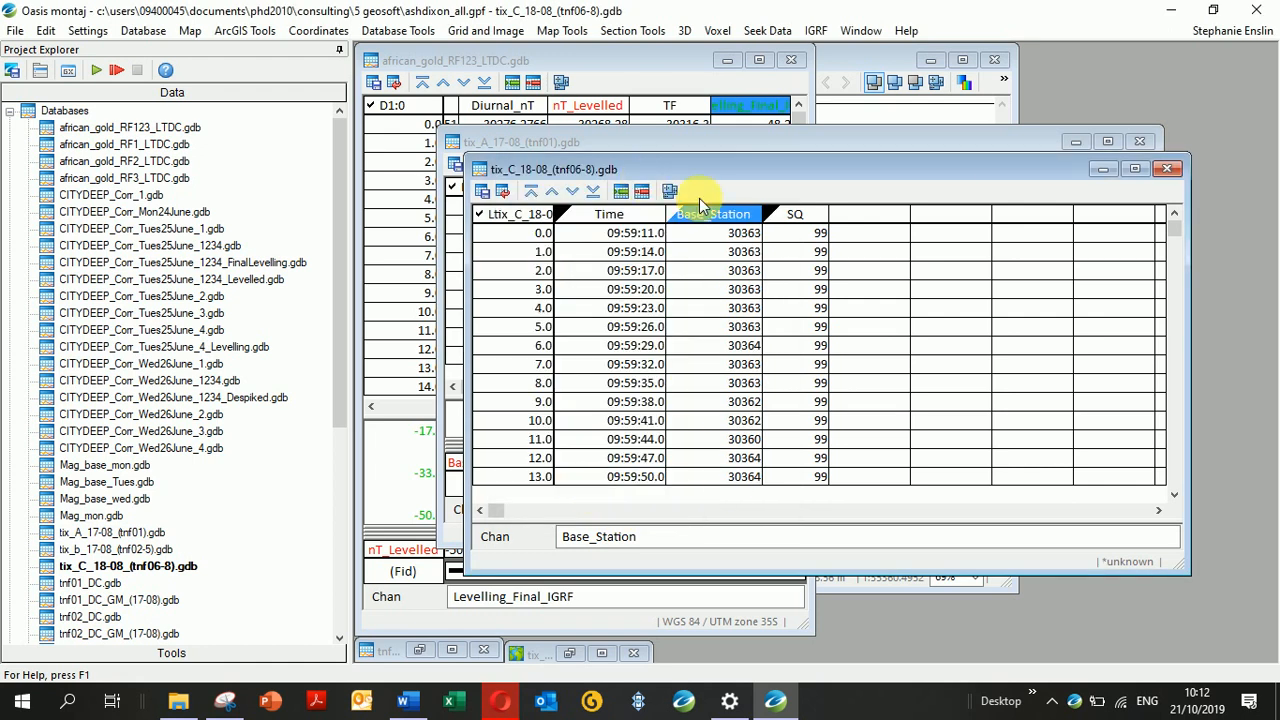
# Step: Show the Base_Station channel as a profile beneath the data table
pyautogui.rightClick(716, 212)
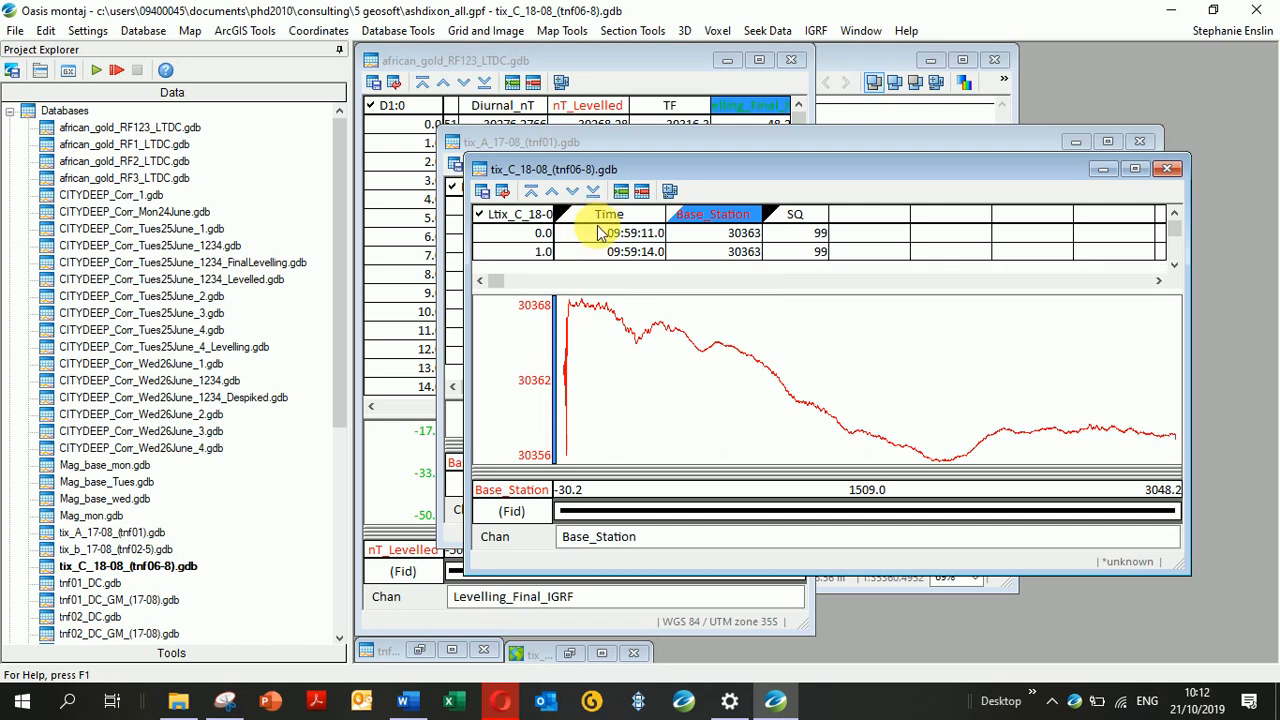
pyautogui.rightClick(708, 420)
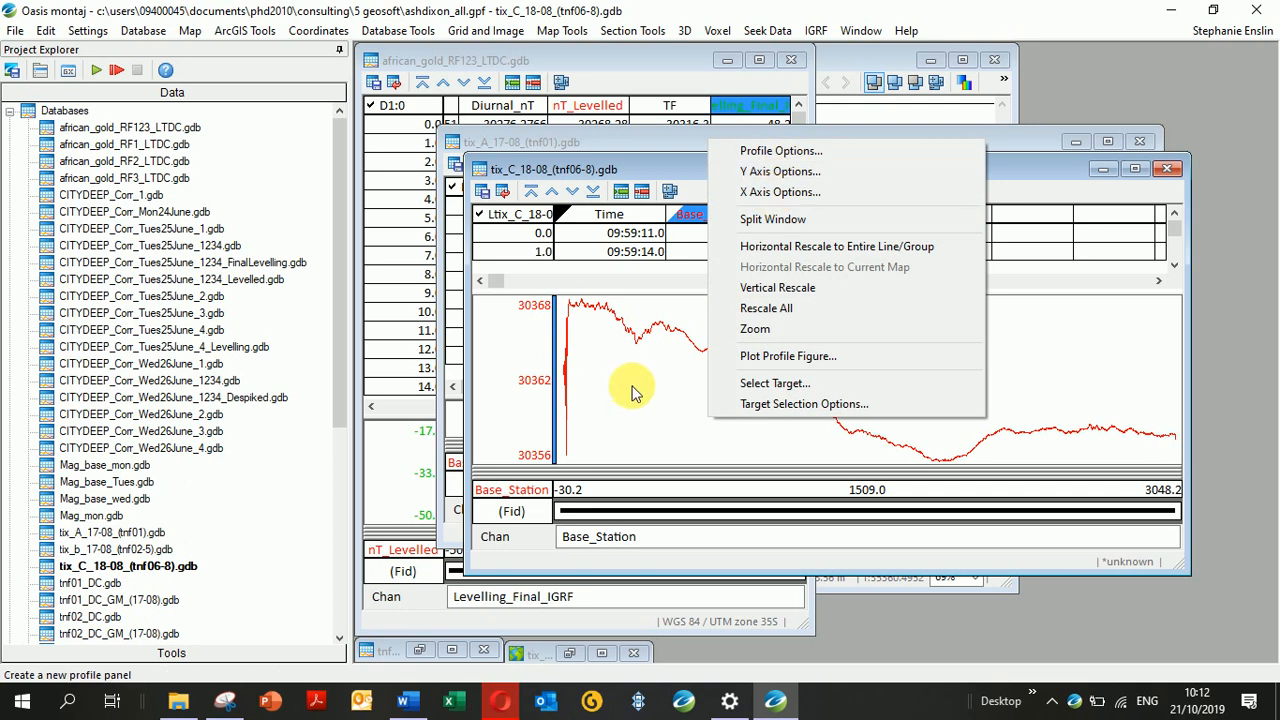
# Step: Set Time as the profile's X-axis channel
pyautogui.click(780, 192)
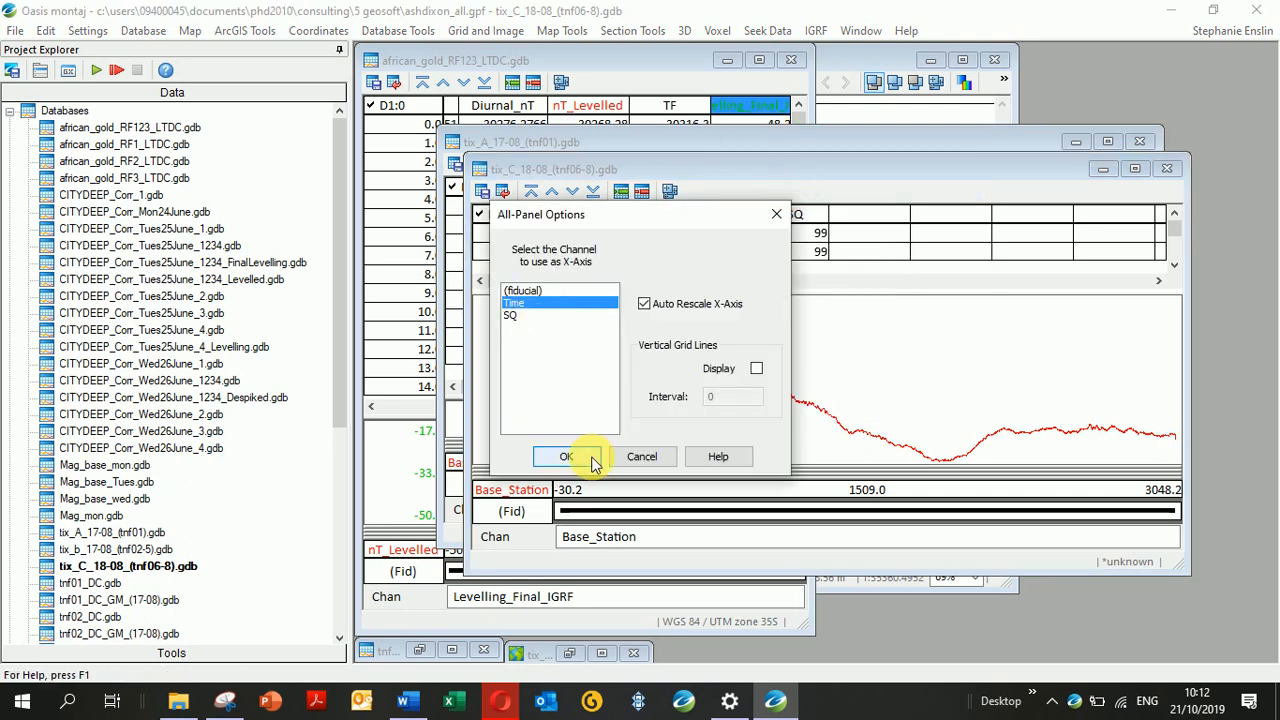
pyautogui.click(566, 456)
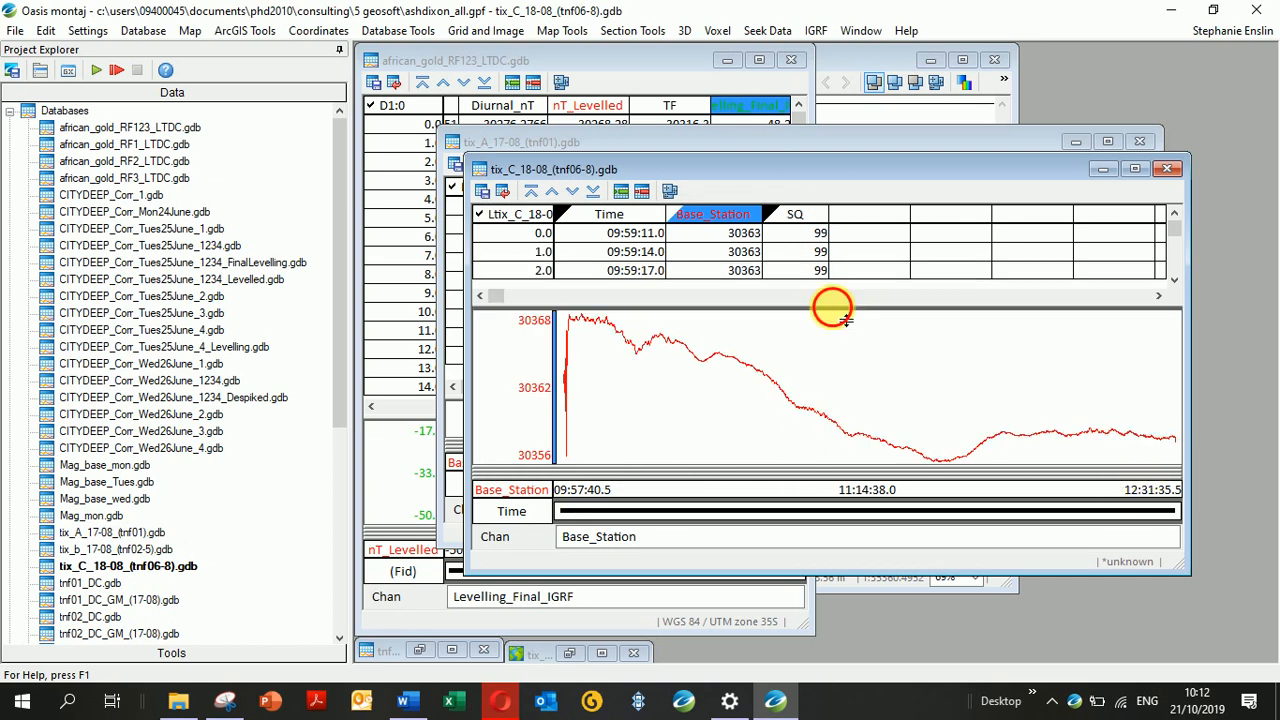
# Step: Mark the first Base_Station rows through row 27 and delete them so readings start at 10:00:35
pyautogui.click(740, 232)
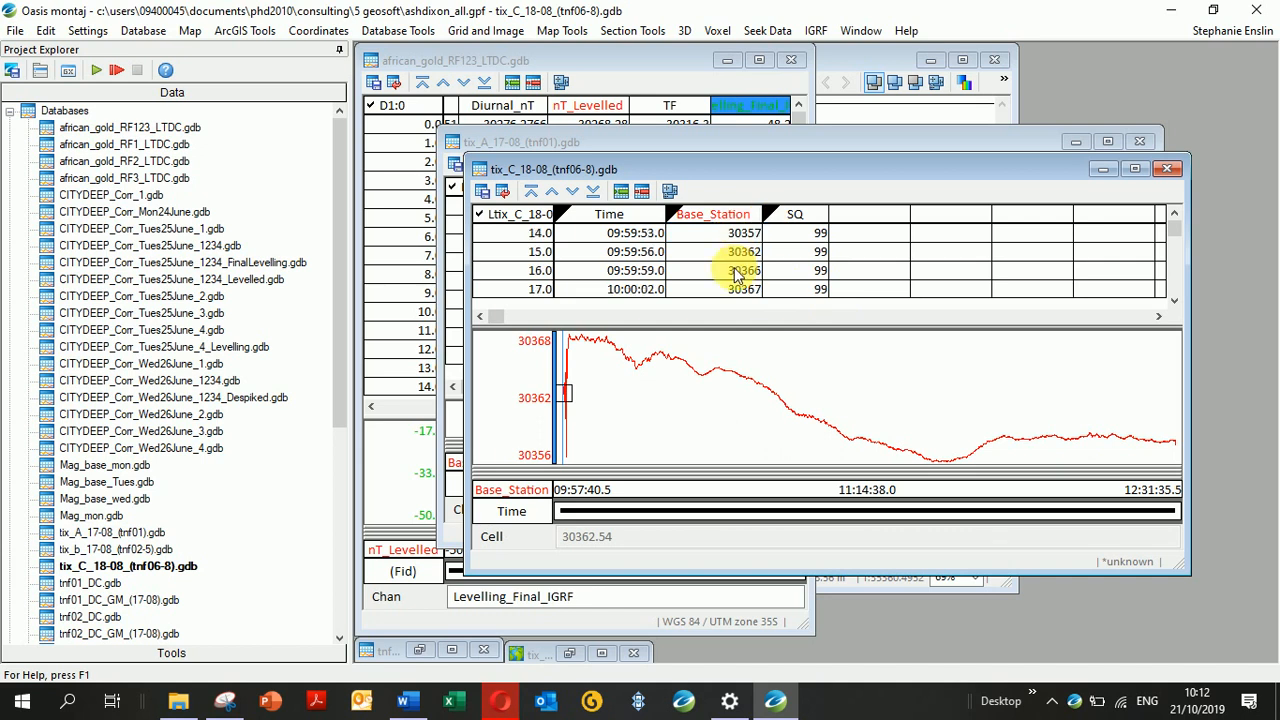
pyautogui.scroll(-3)
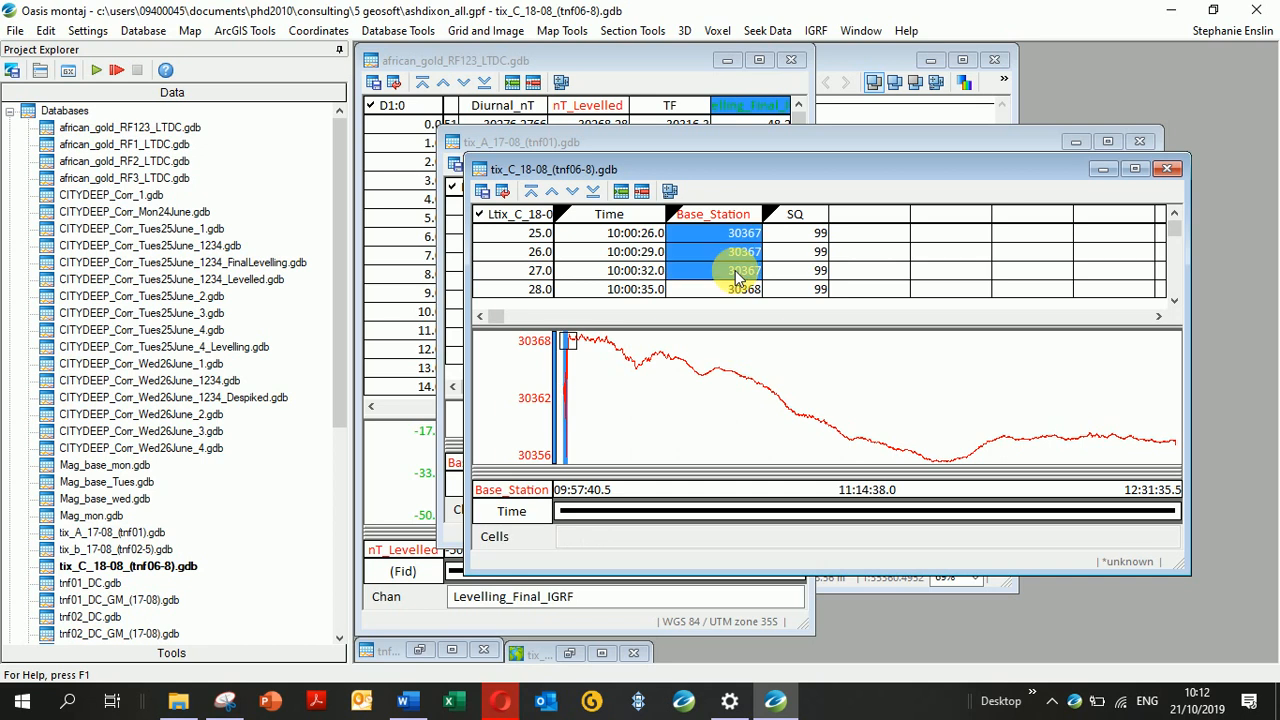
pyautogui.rightClick(738, 270)
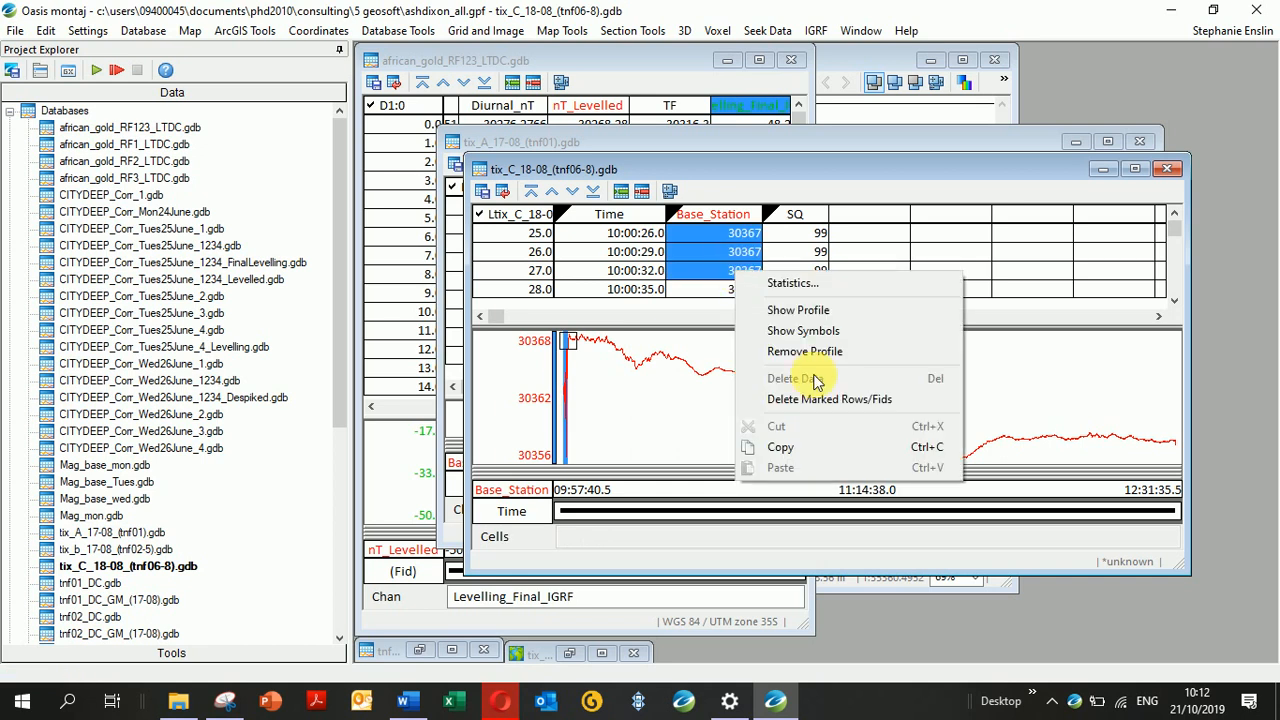
pyautogui.click(828, 400)
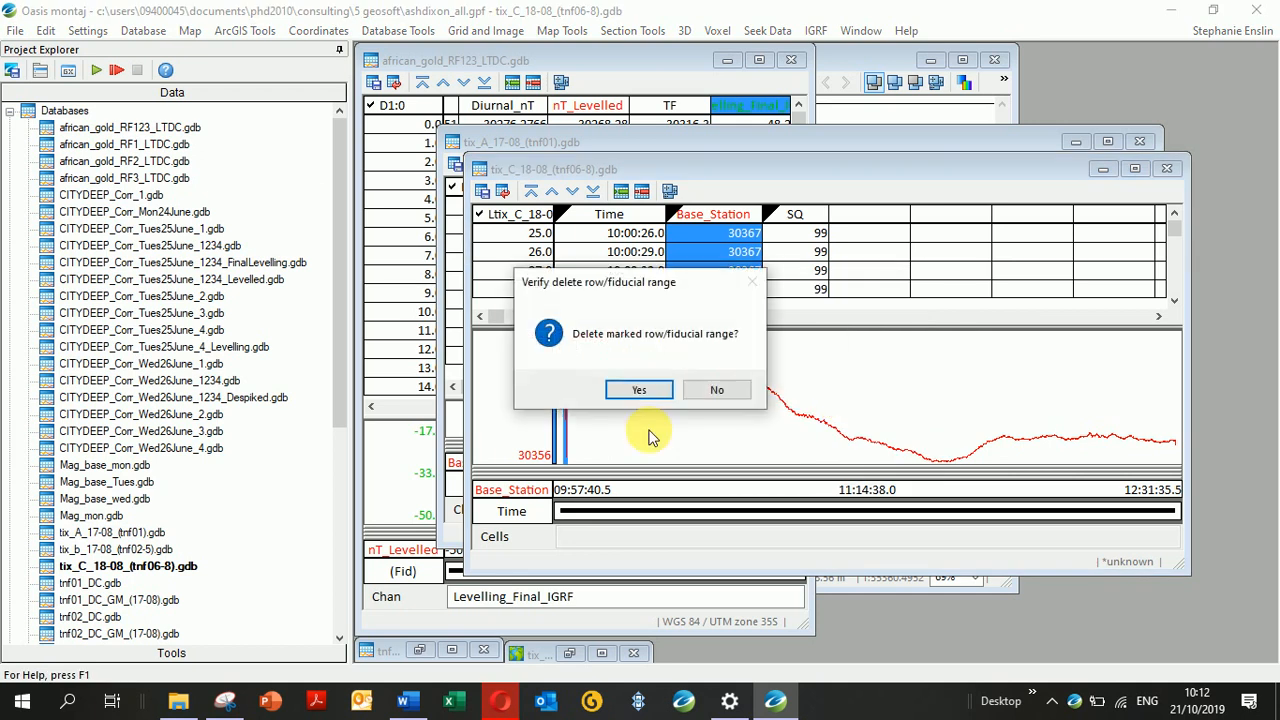
pyautogui.click(638, 388)
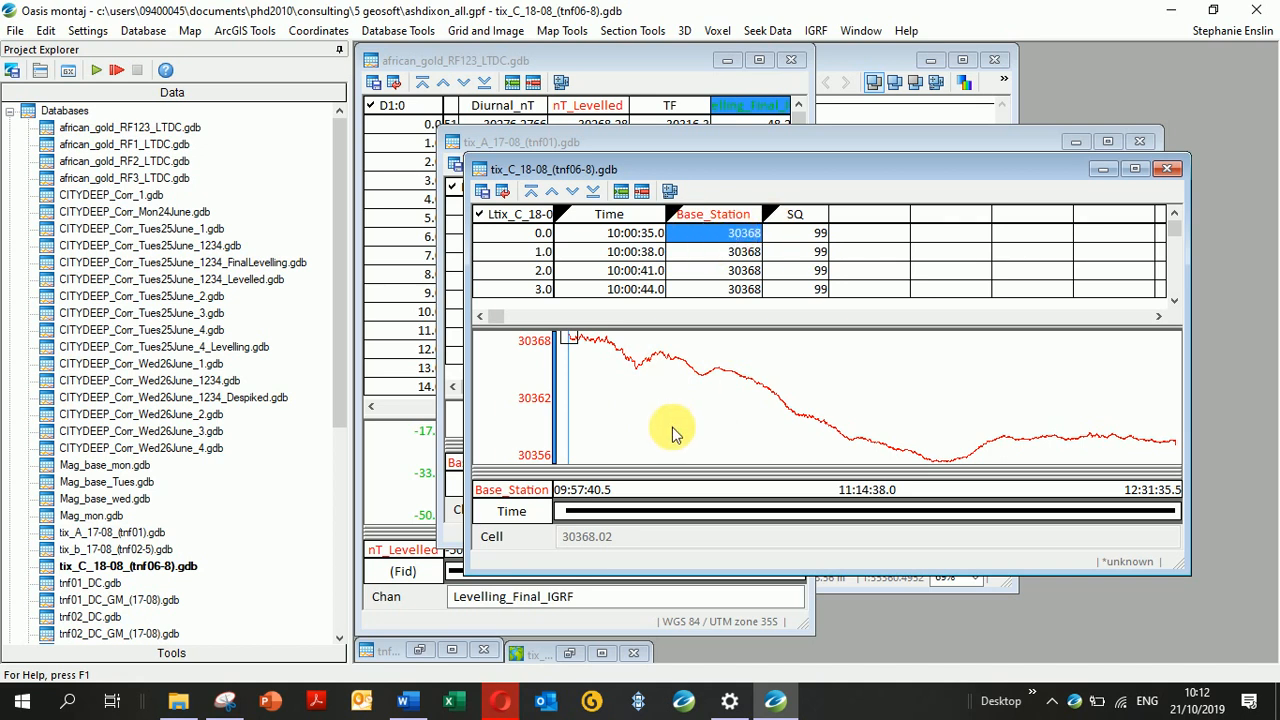
# Step: Create a profile figure map of Base_Station against time, then close its window
pyautogui.rightClick(672, 430)
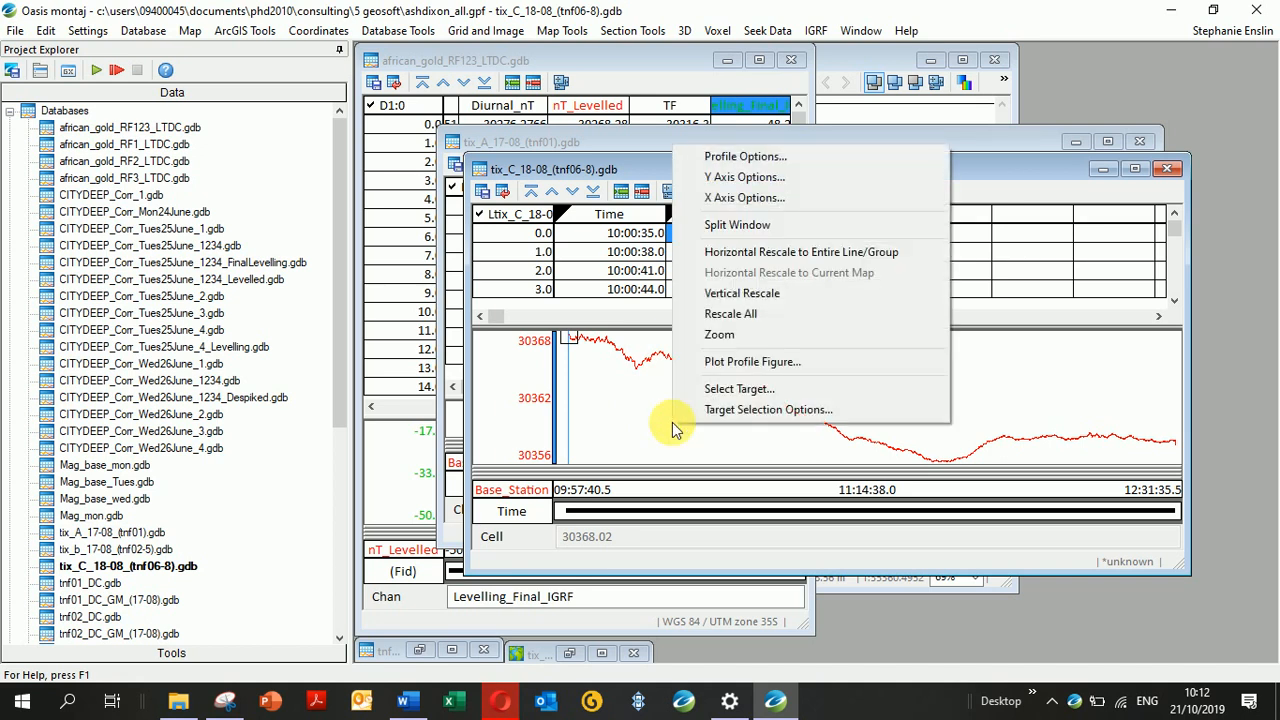
pyautogui.click(752, 362)
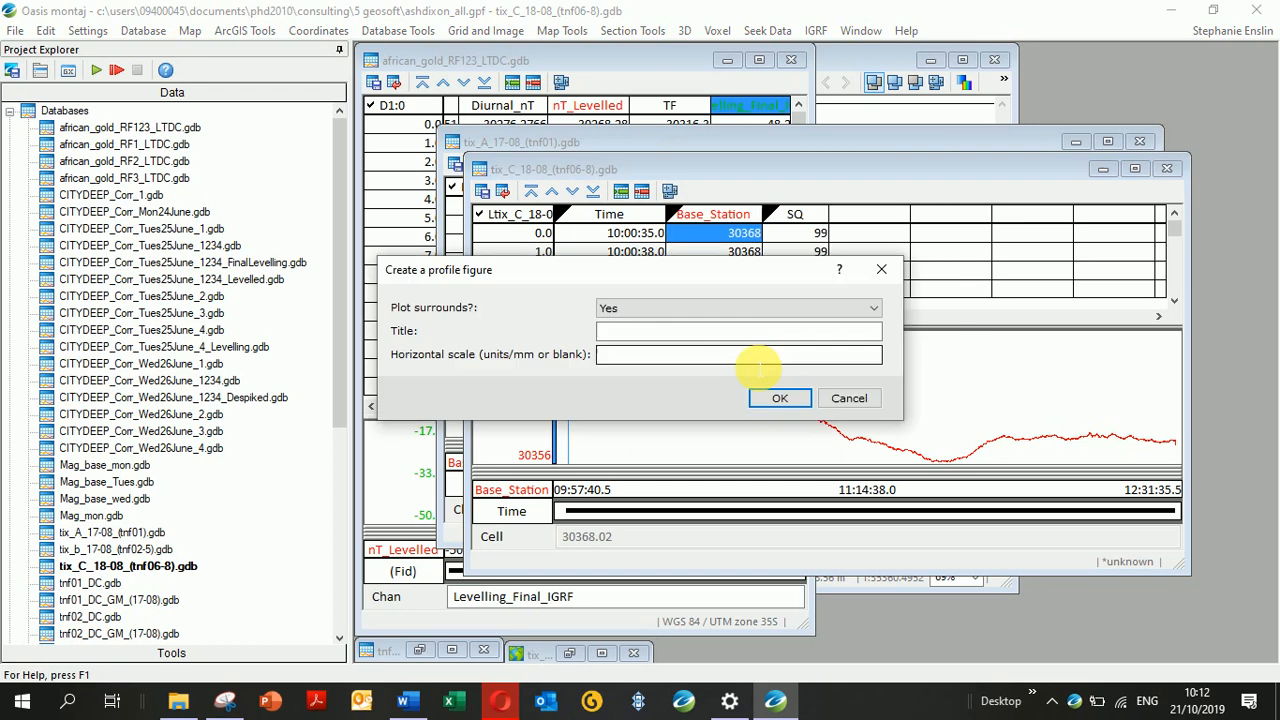
pyautogui.click(780, 398)
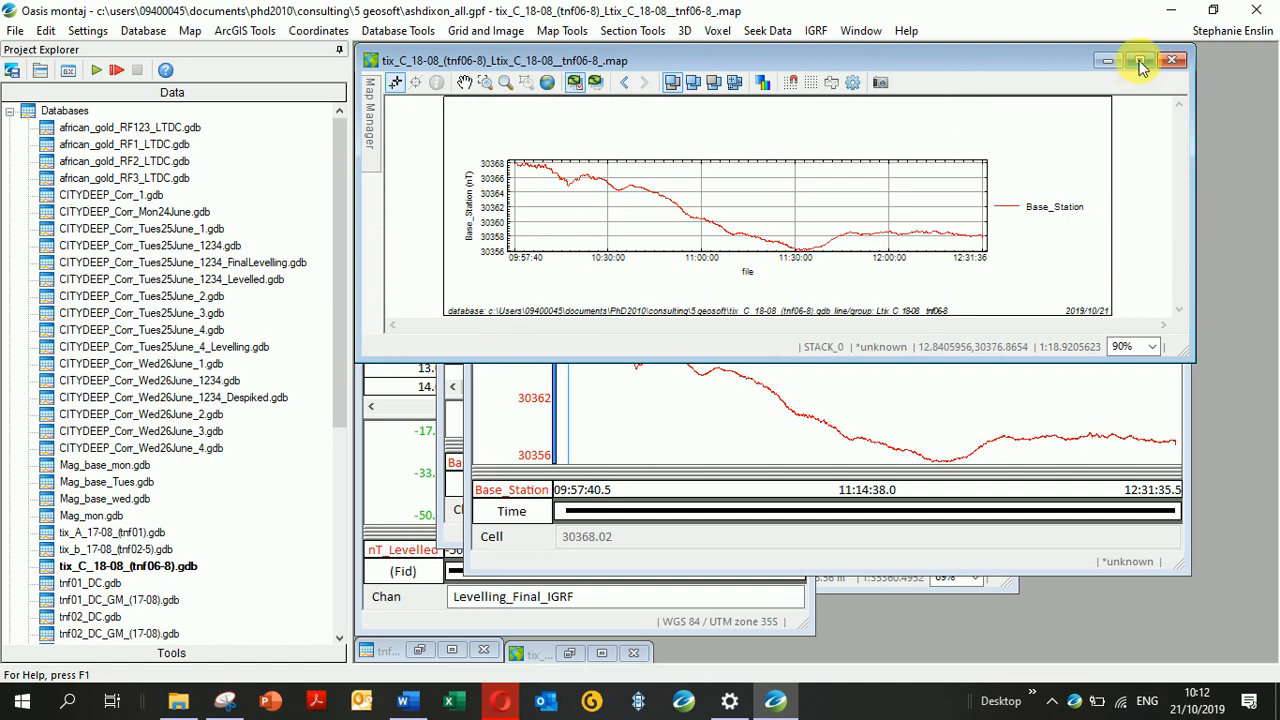
pyautogui.click(1136, 62)
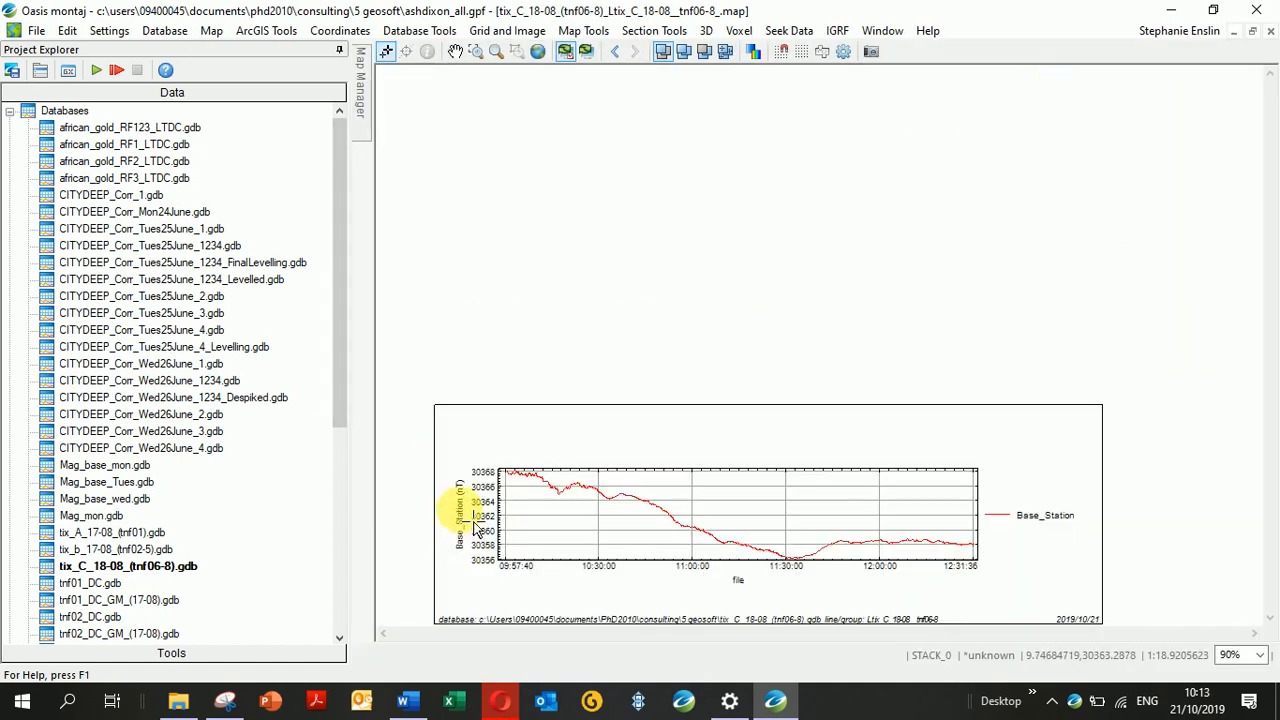
pyautogui.moveTo(770, 596)
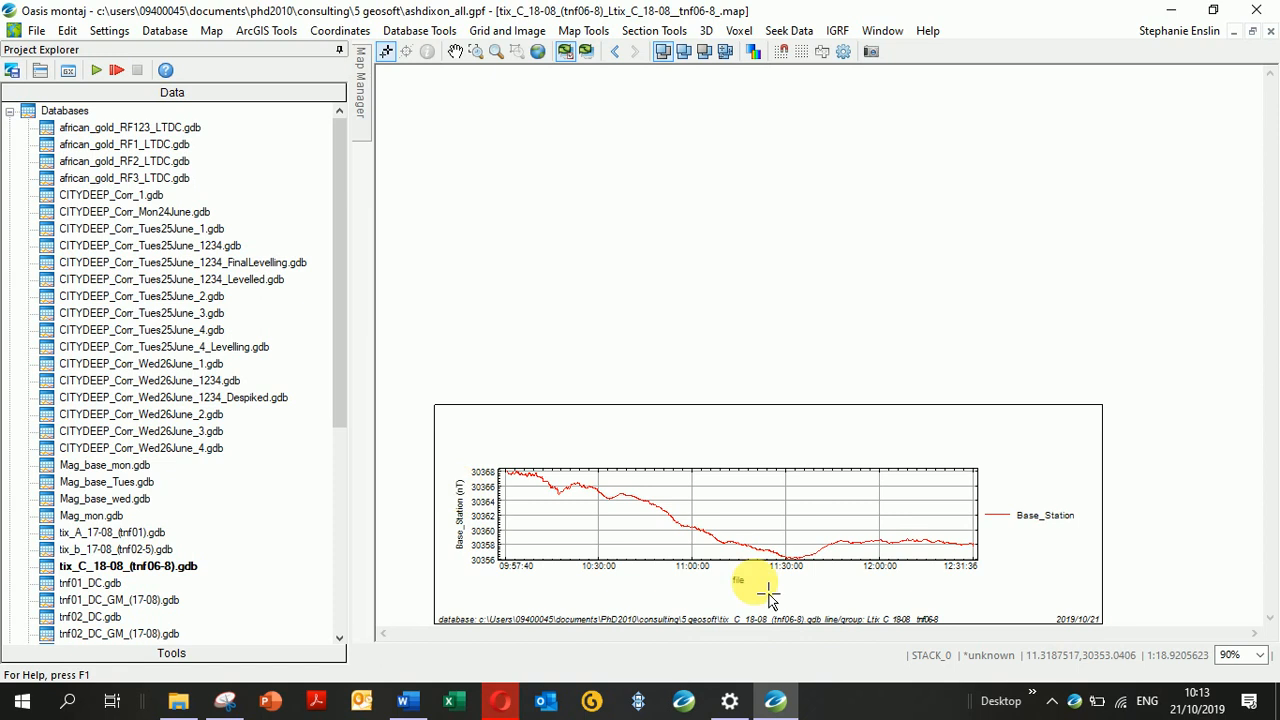
pyautogui.moveTo(740, 598)
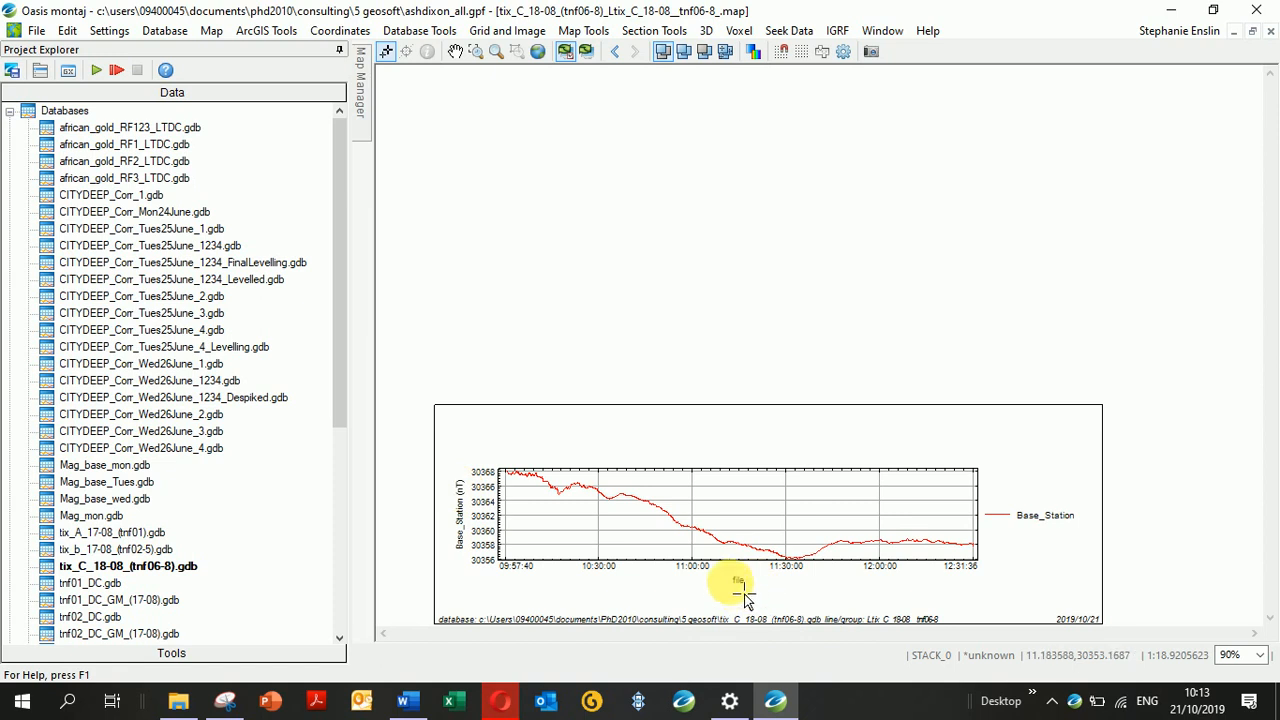
pyautogui.moveTo(1030, 564)
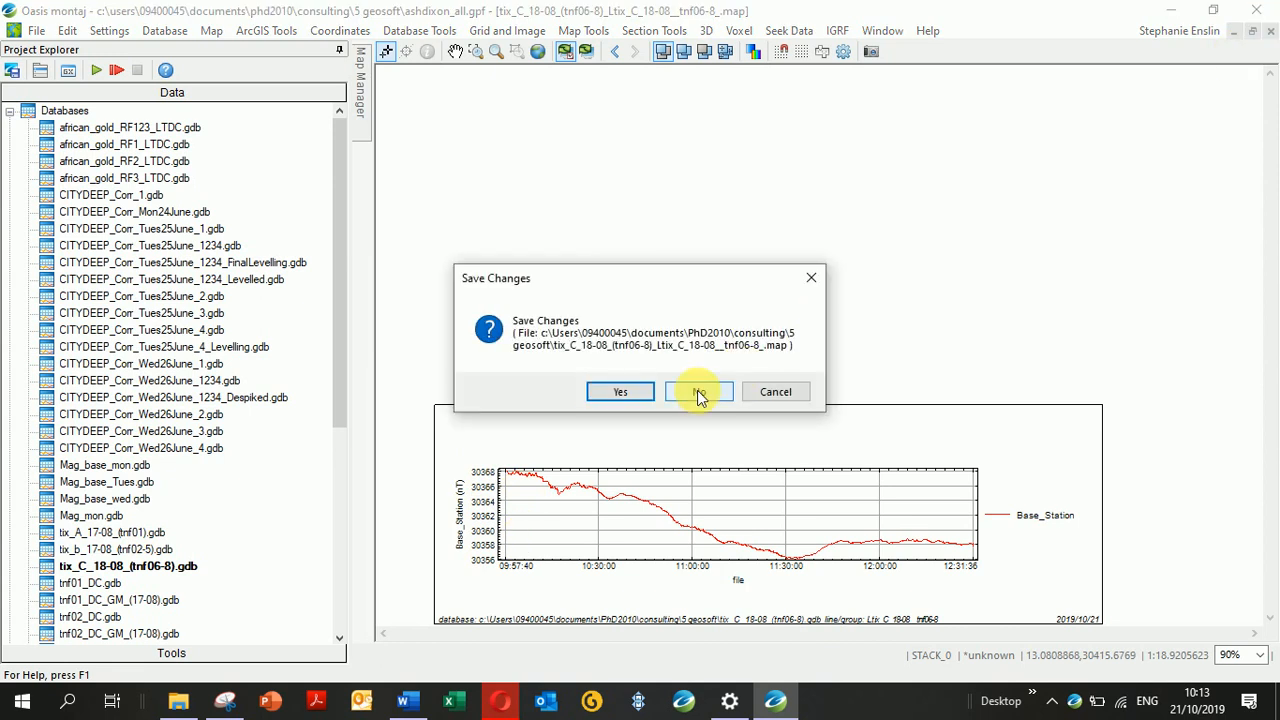
# Step: Discard the map changes and review the Time channel in the Edit Channel dialog
pyautogui.click(700, 390)
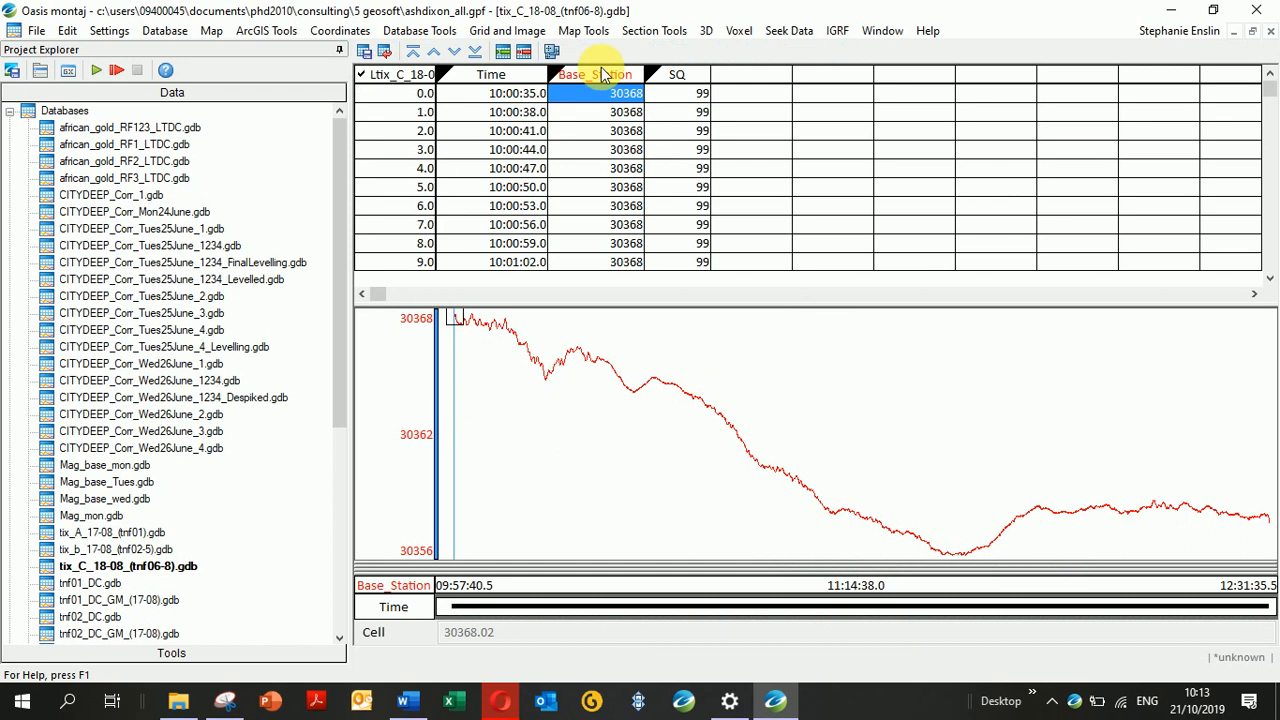
pyautogui.rightClick(596, 74)
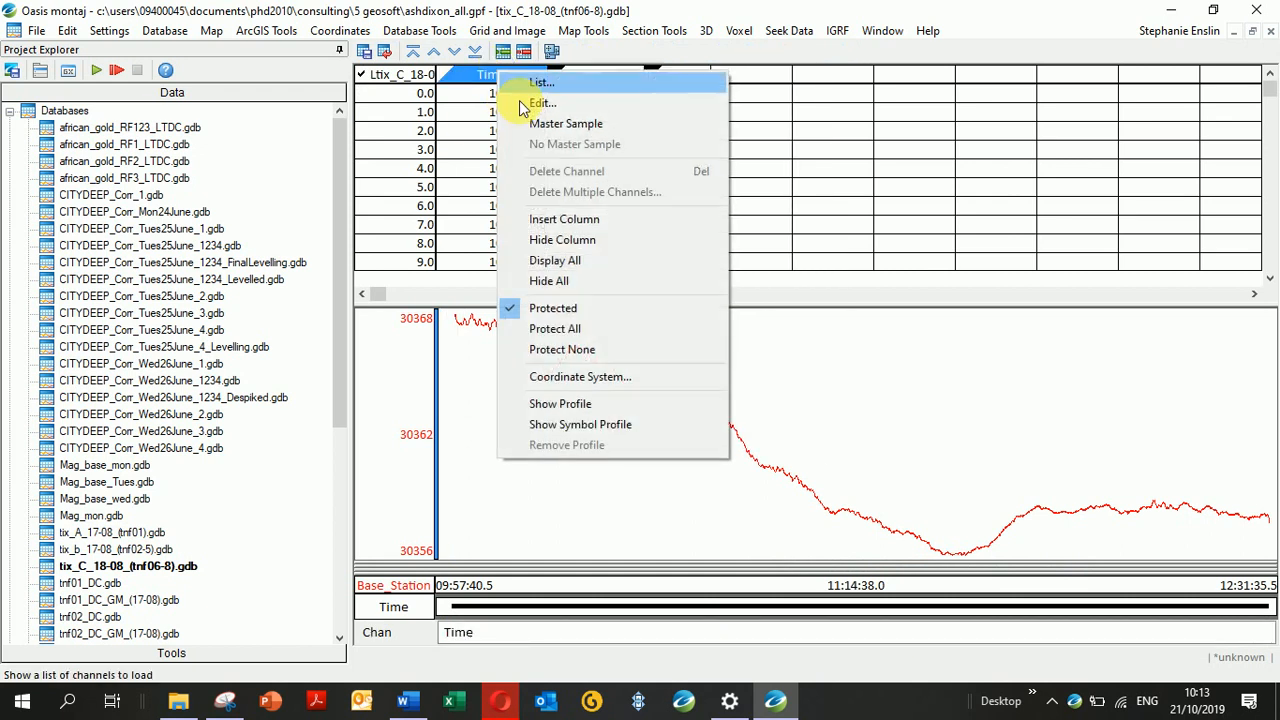
pyautogui.click(544, 104)
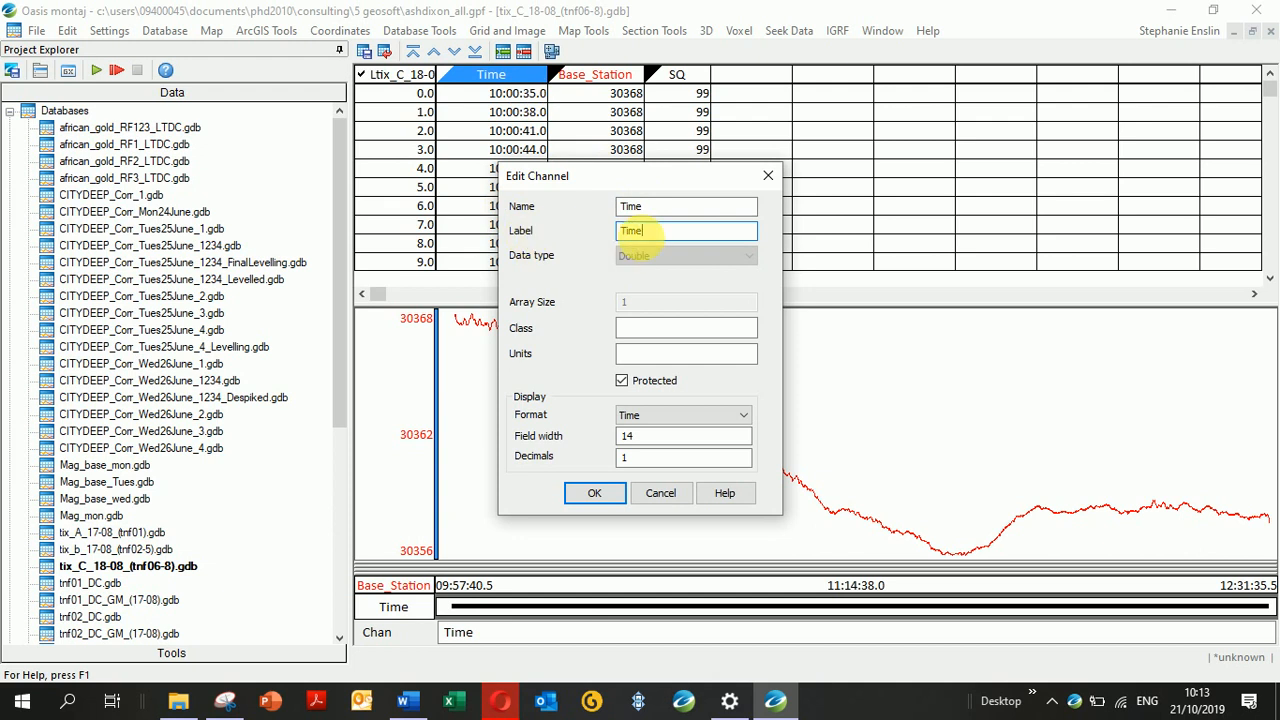
pyautogui.click(594, 492)
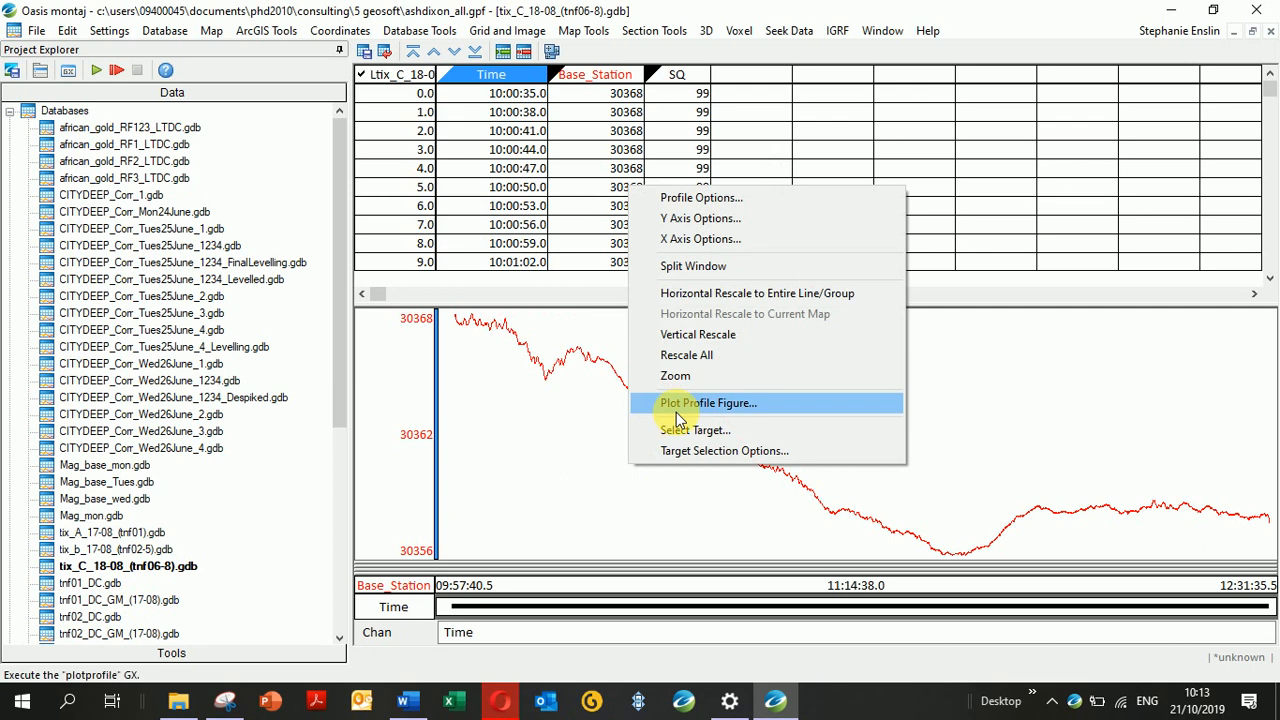
# Step: Plot a Base_Station against Time profile figure, overwriting the existing map file
pyautogui.click(708, 404)
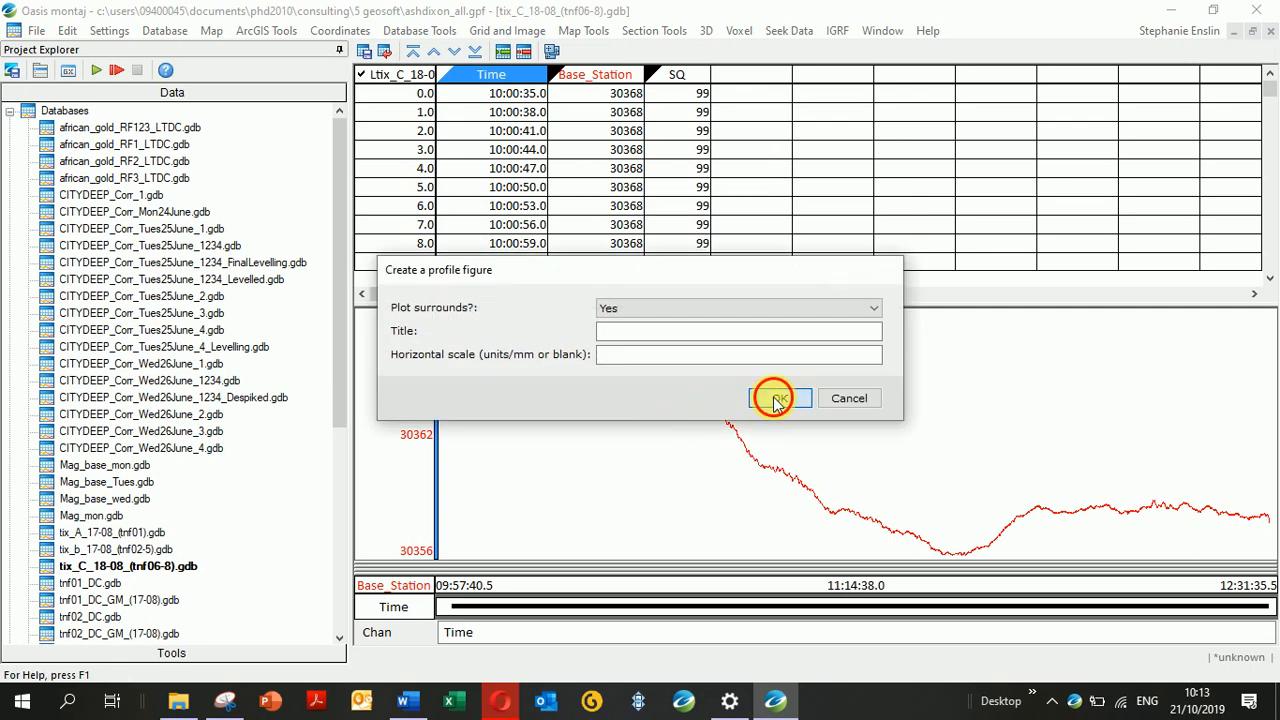
pyautogui.click(780, 398)
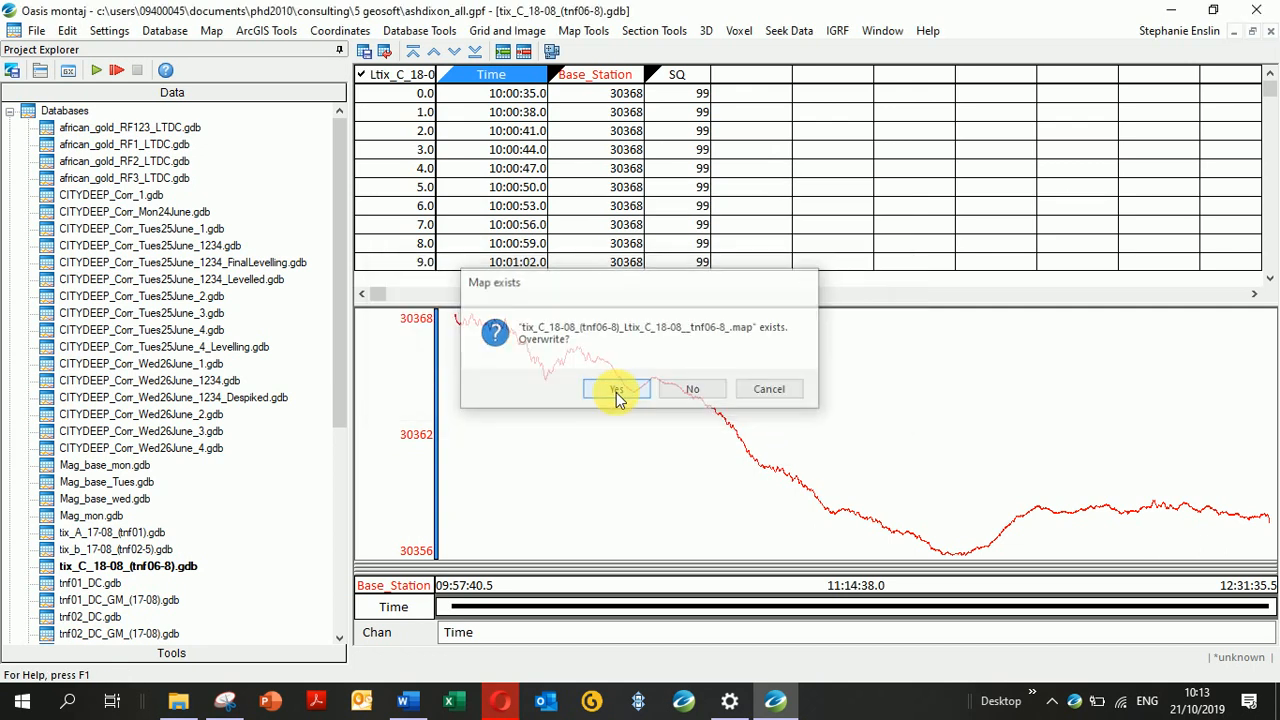
pyautogui.click(616, 388)
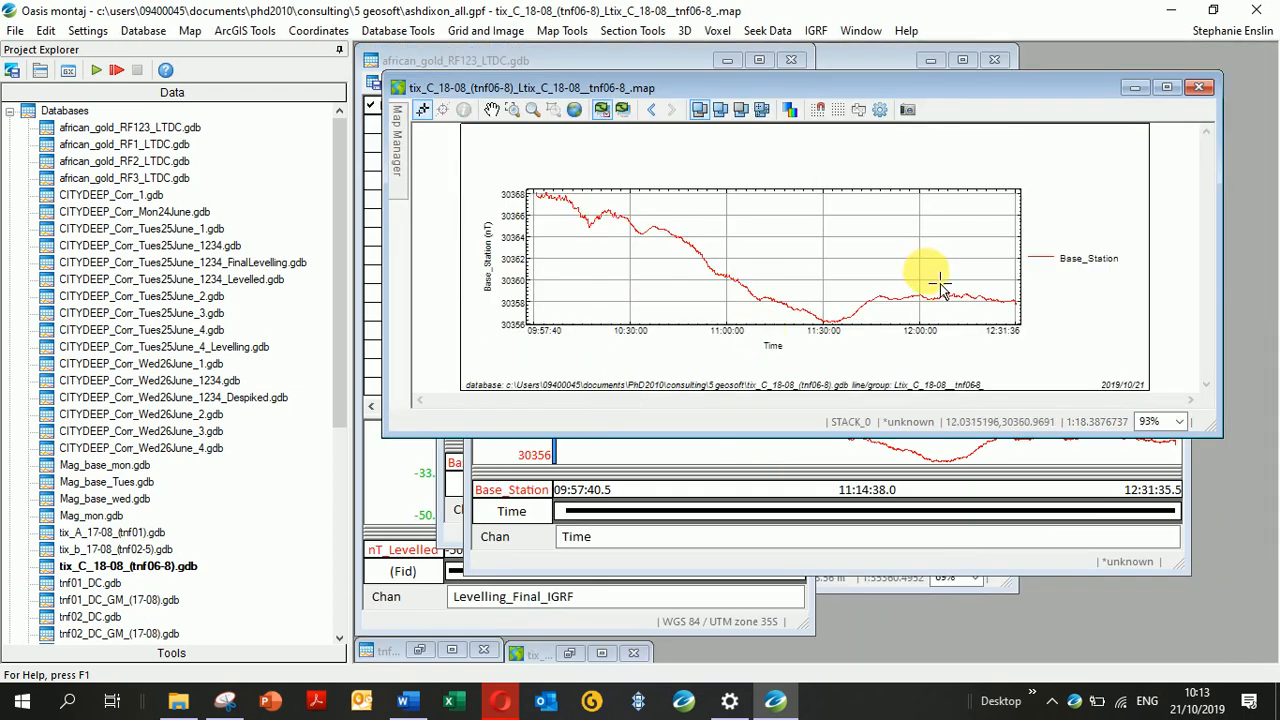
pyautogui.moveTo(1040, 342)
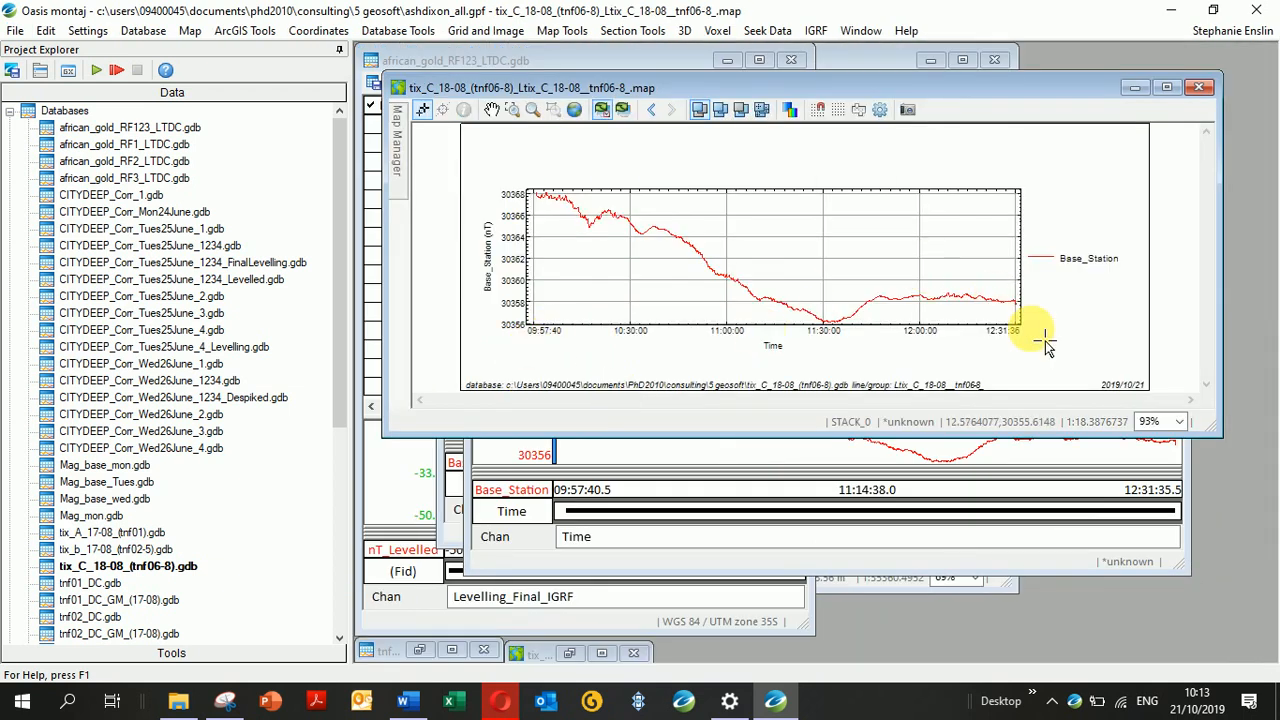
# Step: Set up Map Export as a True Color 24-bit PNG of the viewed region, resolution in dots per inch
pyautogui.click(188, 32)
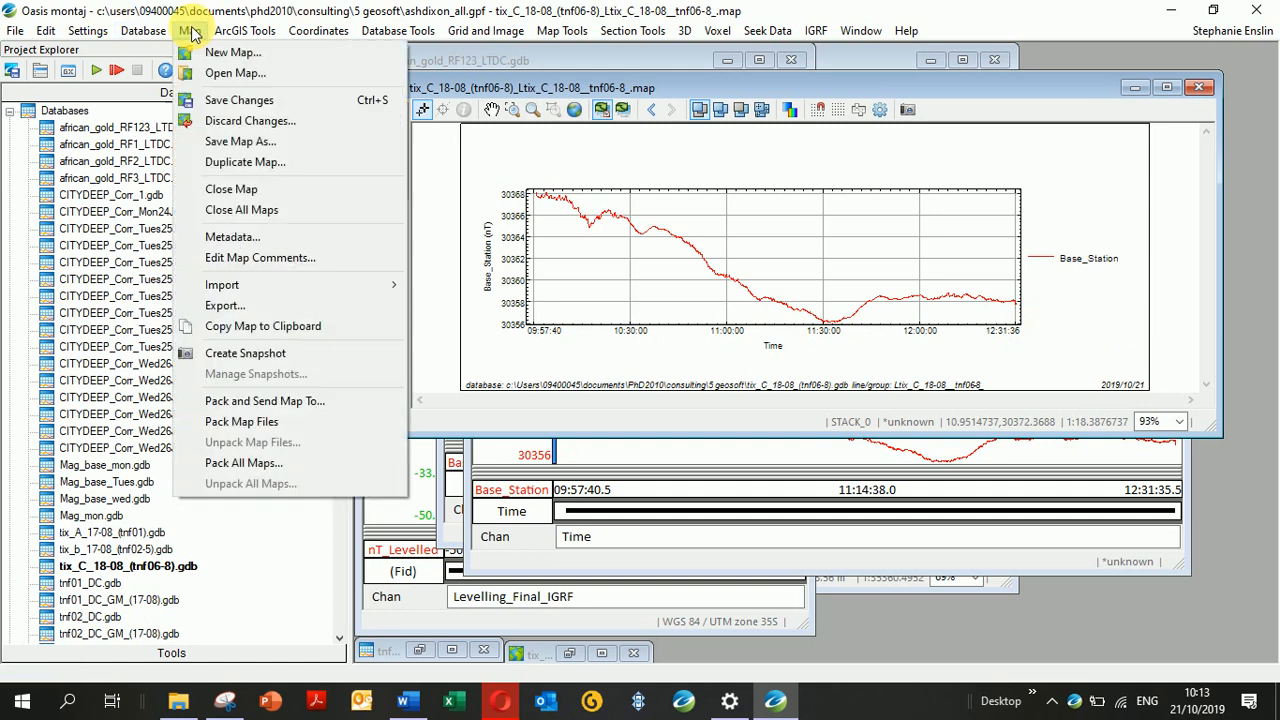
pyautogui.click(224, 304)
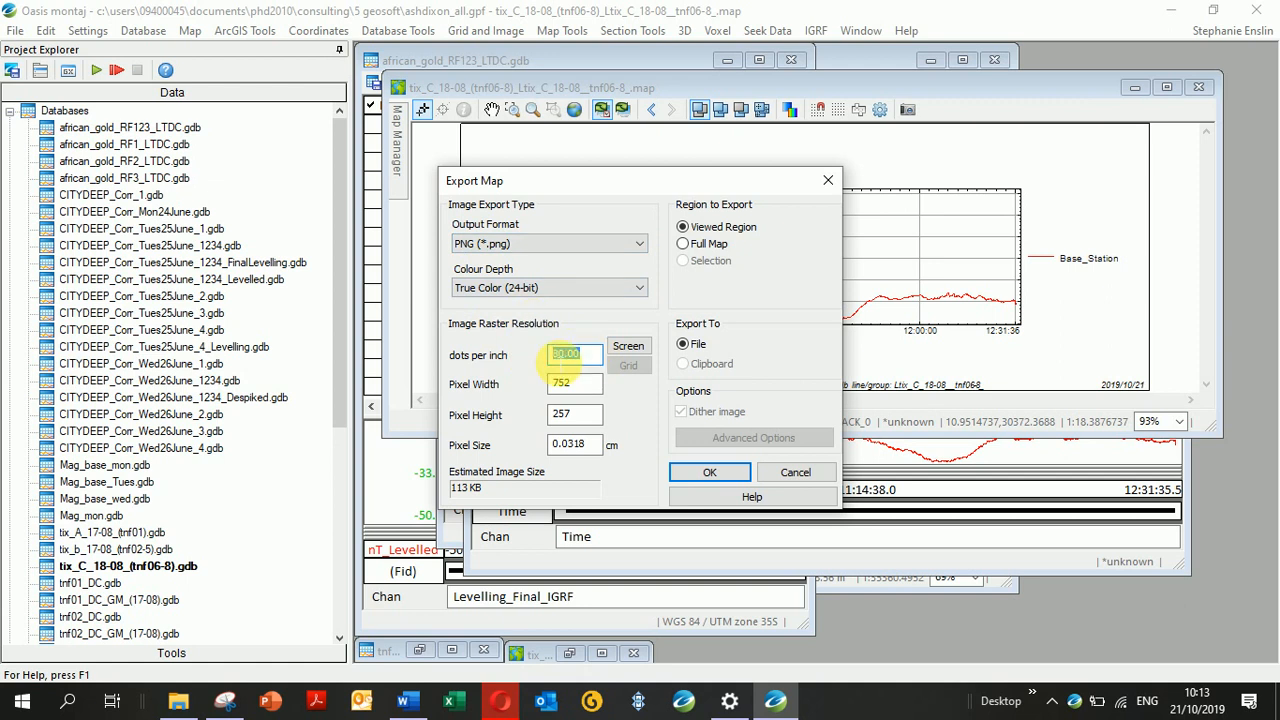
pyautogui.write('150')
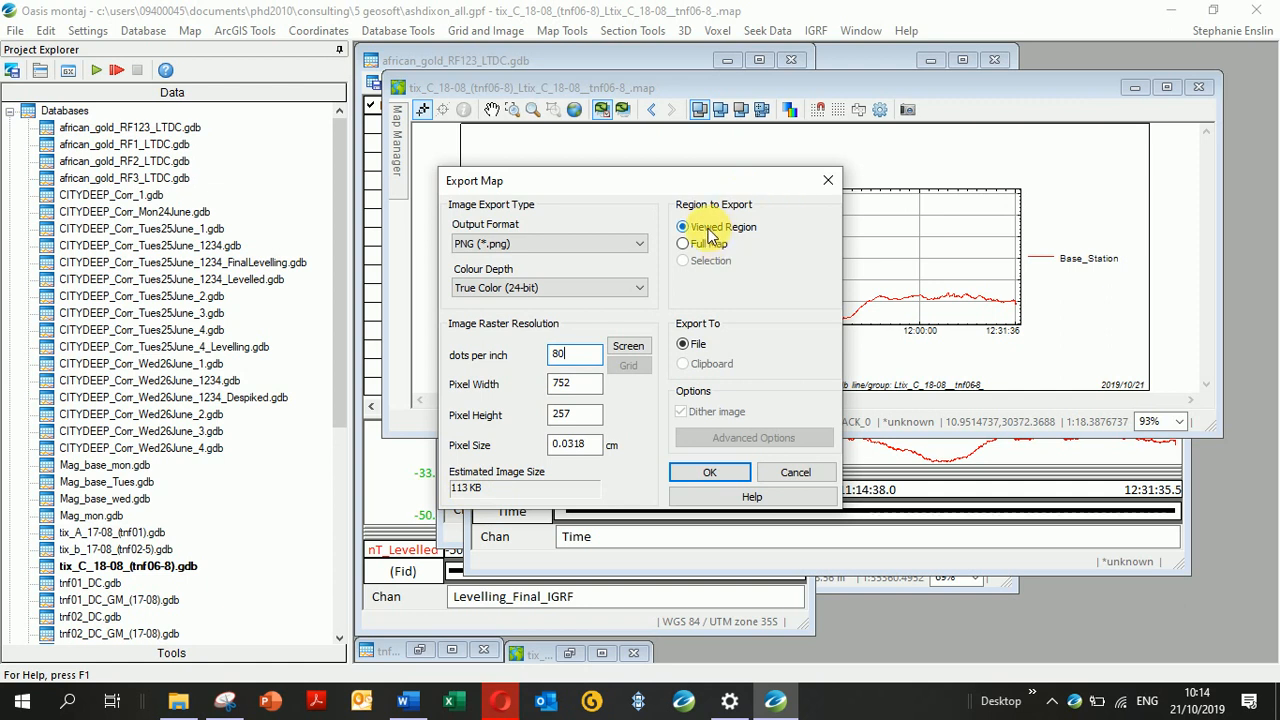
pyautogui.moveTo(720, 460)
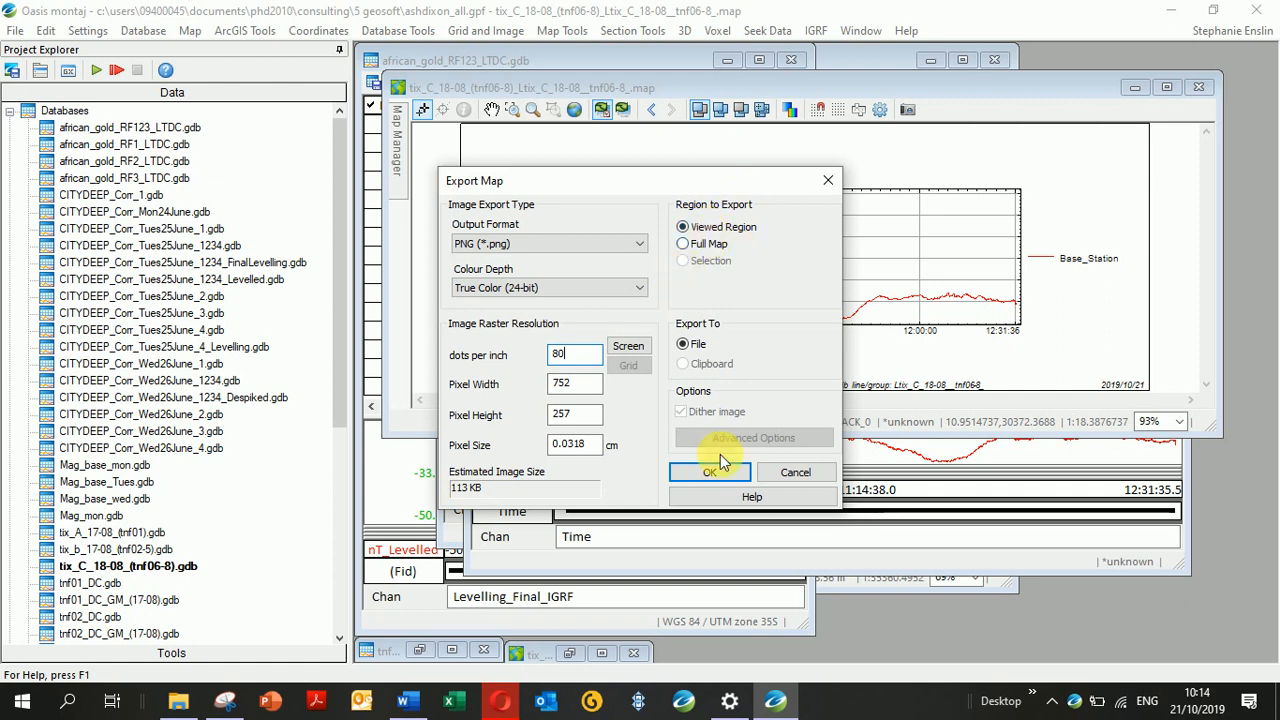
pyautogui.click(710, 472)
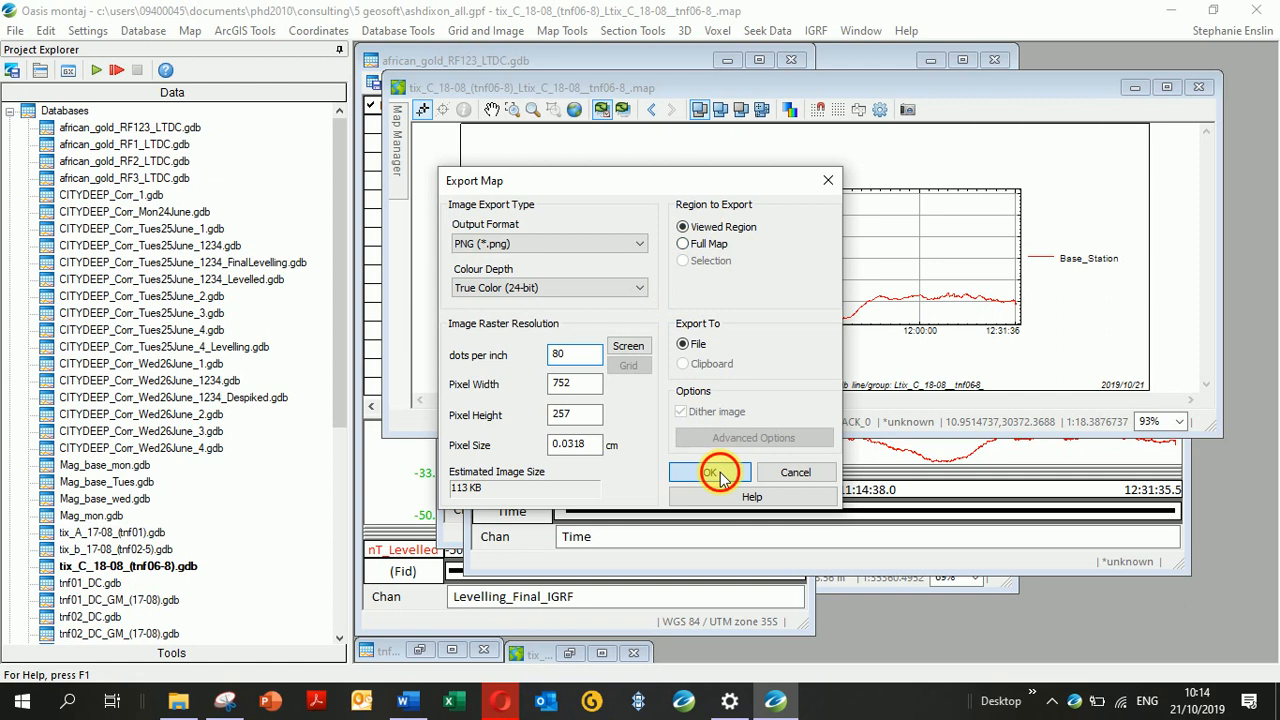
# Step: Browse to 3 Report > 10 Report and select the existing Base-tix PNG name
pyautogui.click(708, 472)
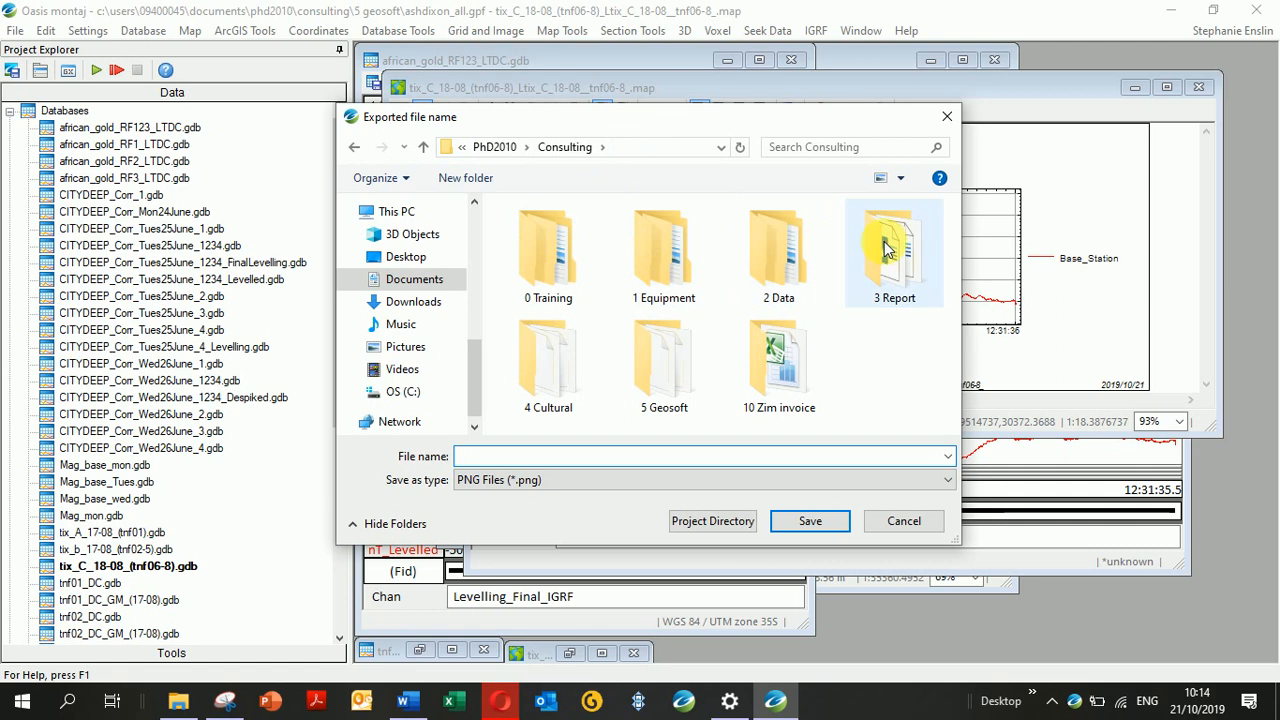
pyautogui.doubleClick(892, 250)
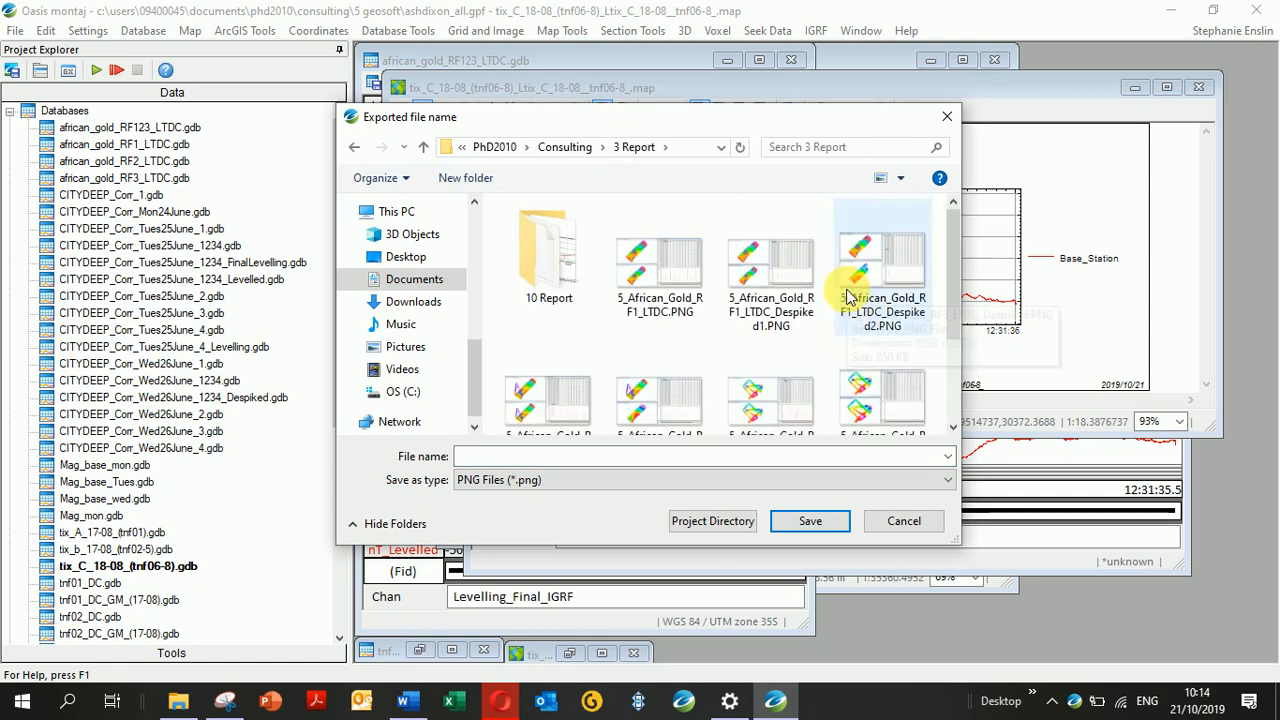
pyautogui.click(548, 252)
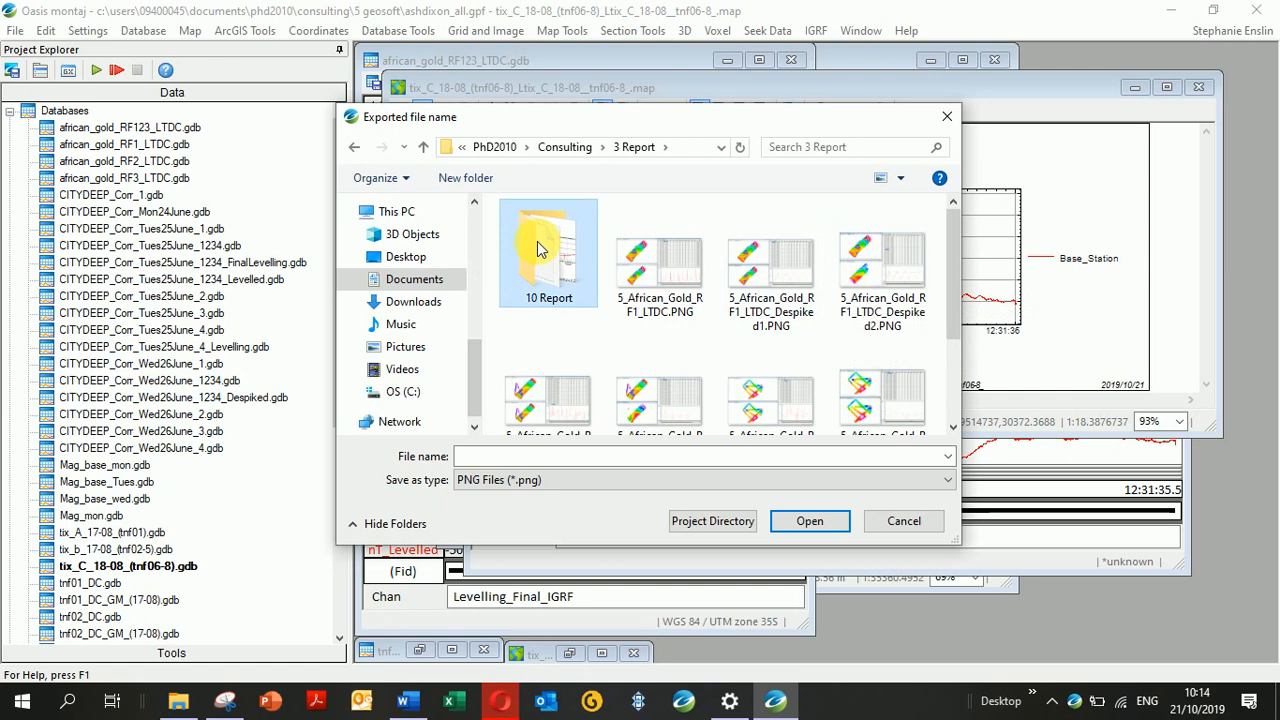
pyautogui.doubleClick(548, 252)
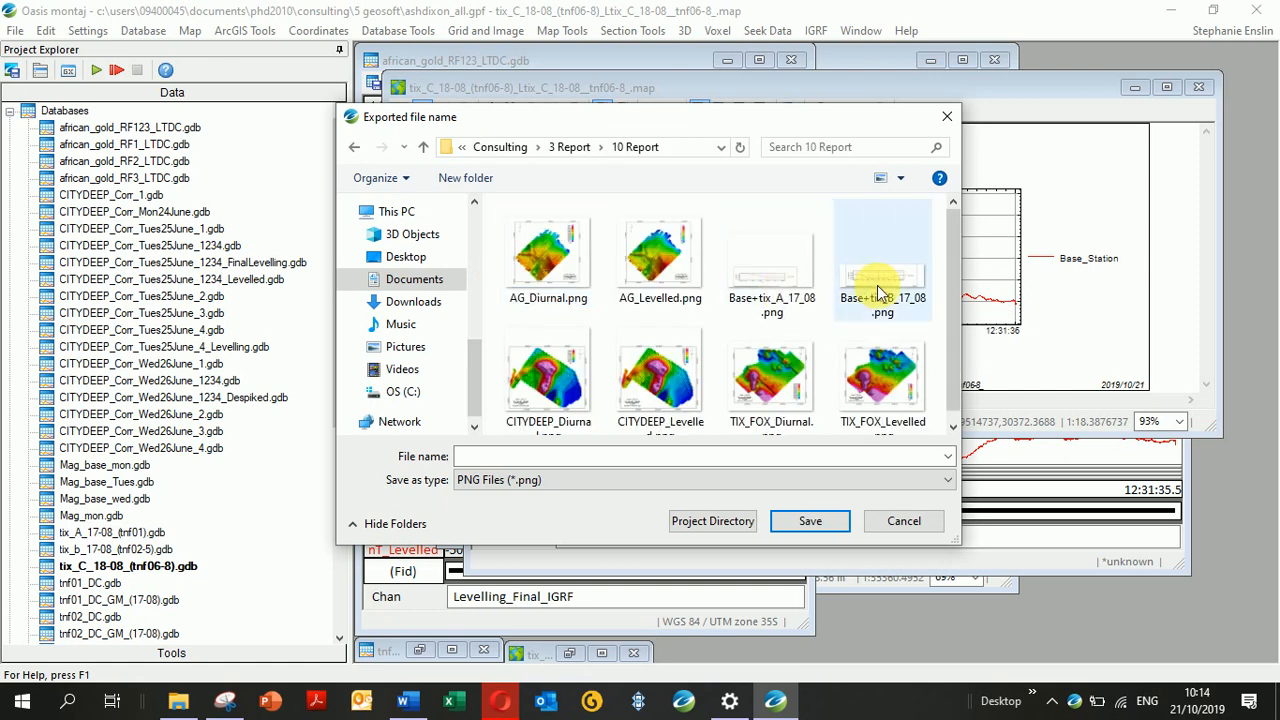
pyautogui.click(884, 256)
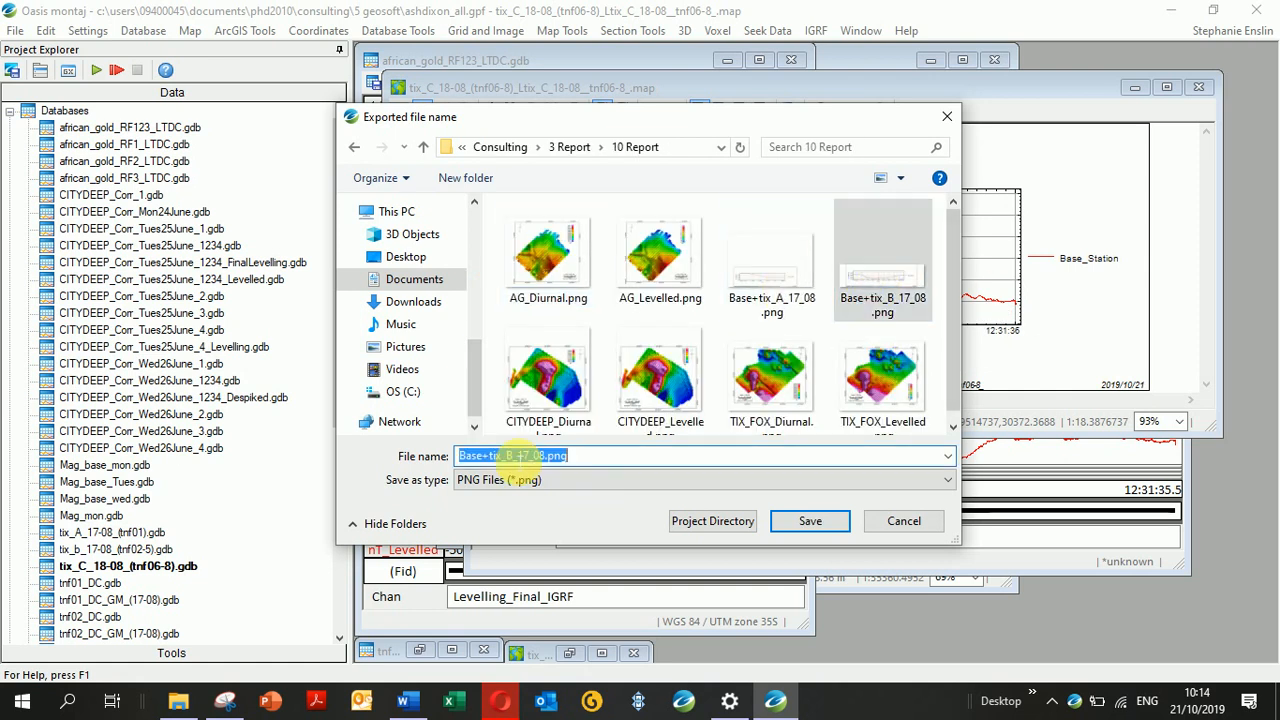